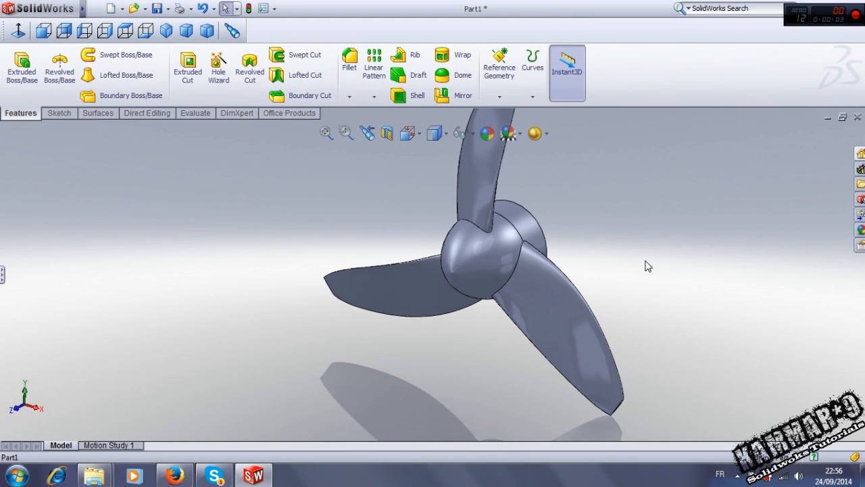
mouse_move(569, 203)
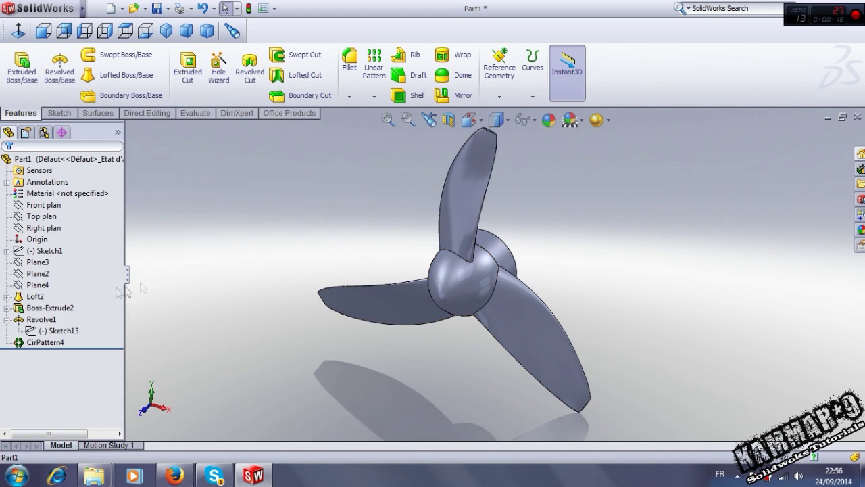
Step: Collapse the Revolve1 node in the finished propeller's feature tree
click(35, 296)
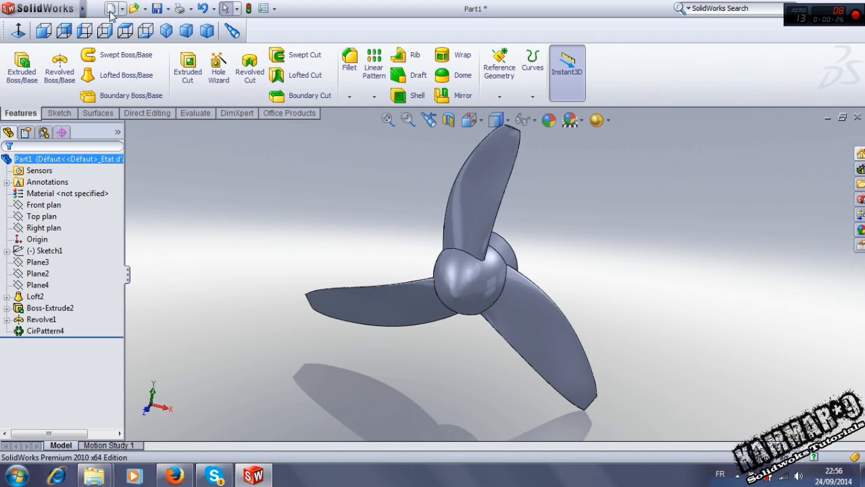
Step: Create a new blank part and open a sketch on Top Plane
click(106, 9)
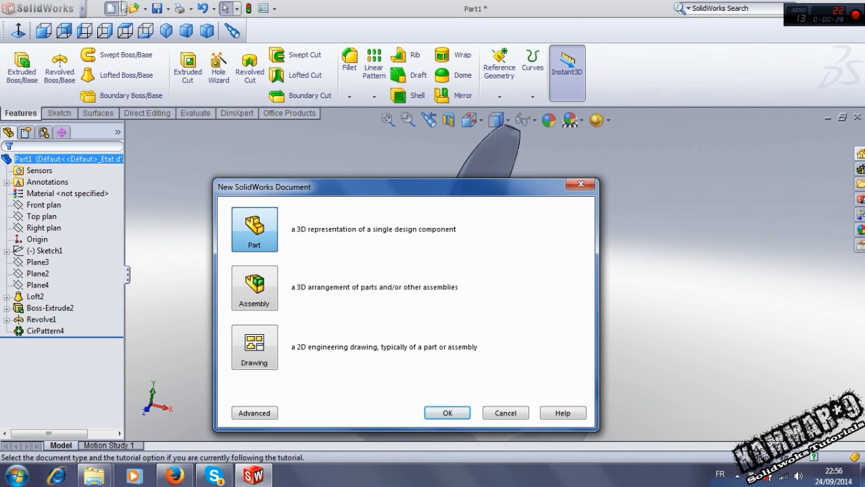
mouse_move(397, 411)
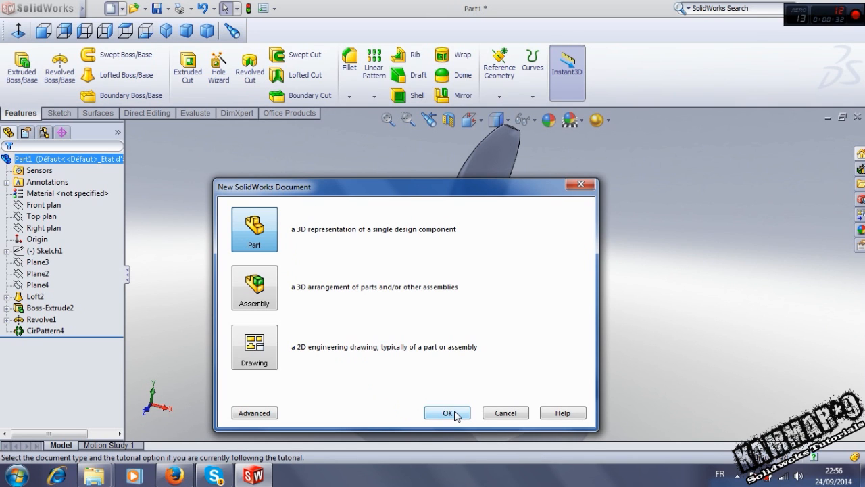
click(448, 412)
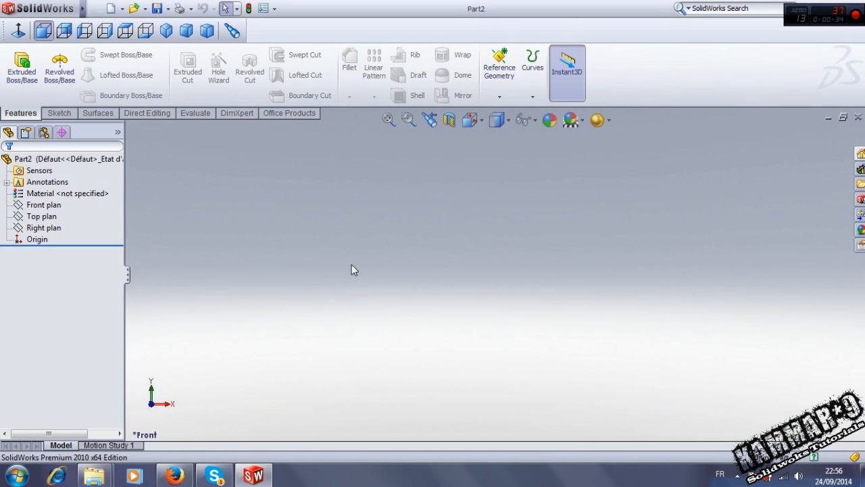
click(43, 227)
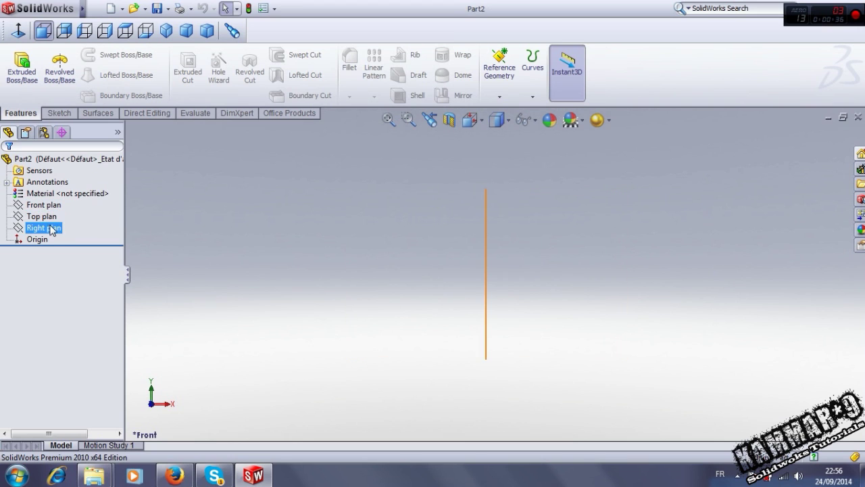
click(41, 215)
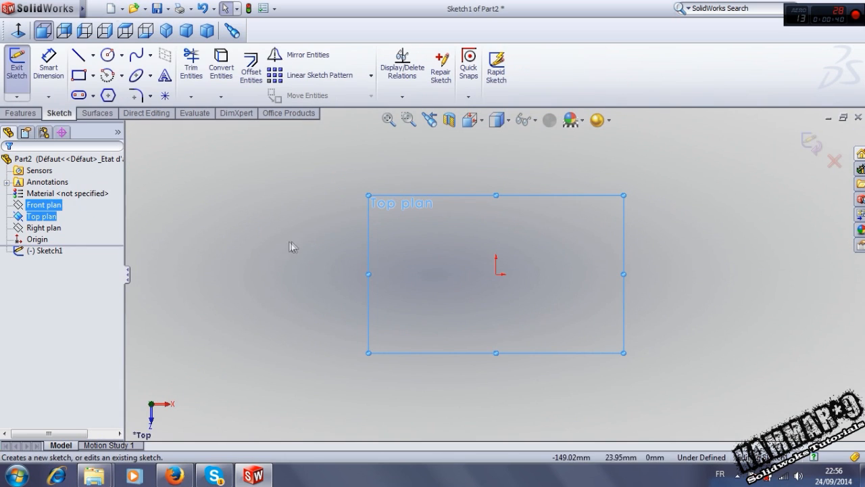
Step: Browse the View, Insert and Tools menus toward the Sketch Picture command
click(140, 9)
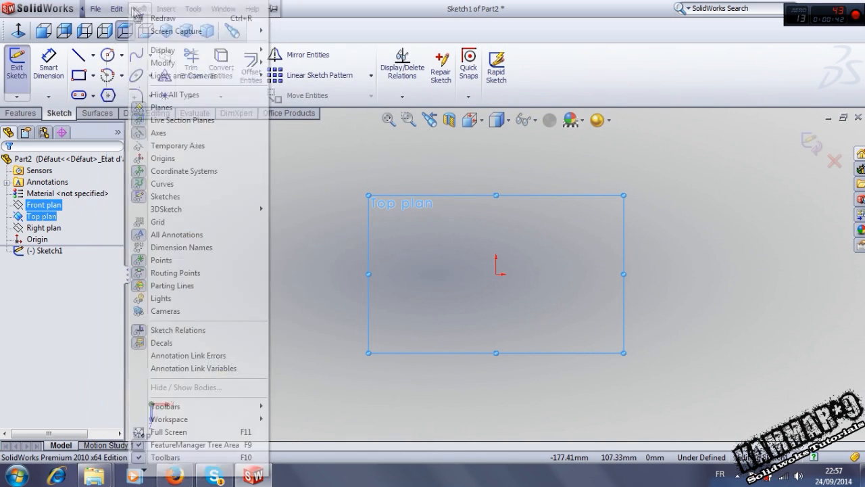
click(166, 8)
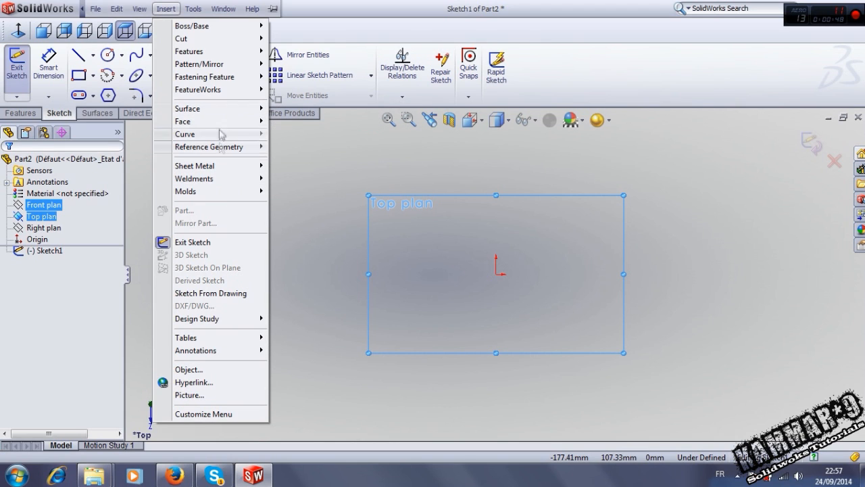
mouse_move(203, 109)
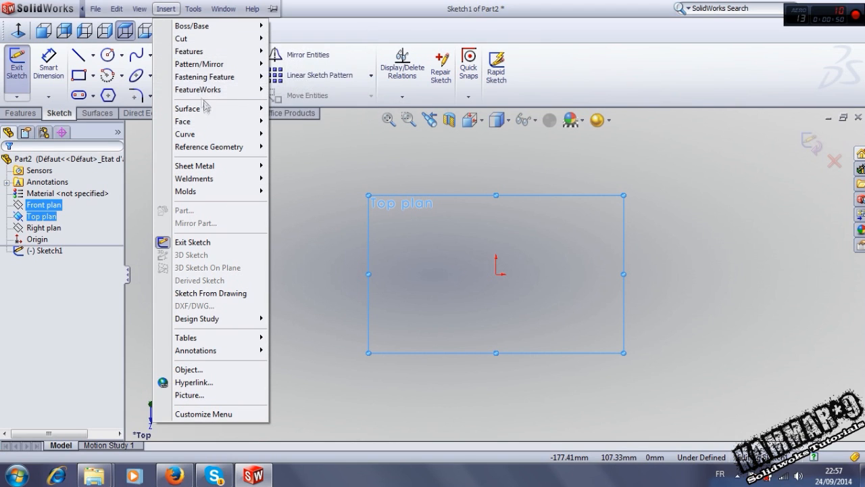
mouse_move(220, 179)
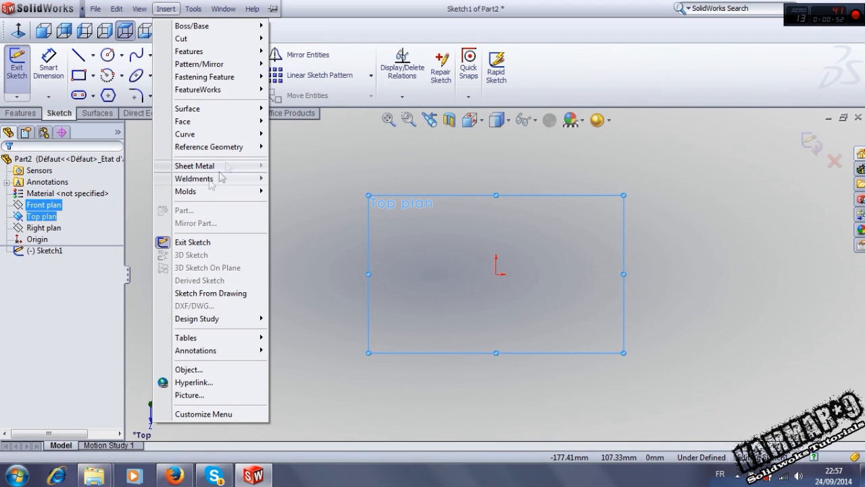
mouse_move(198, 63)
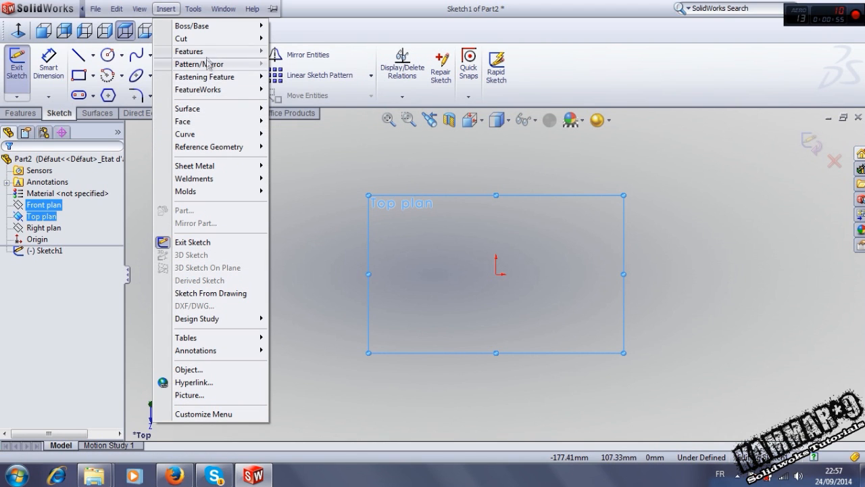
click(194, 8)
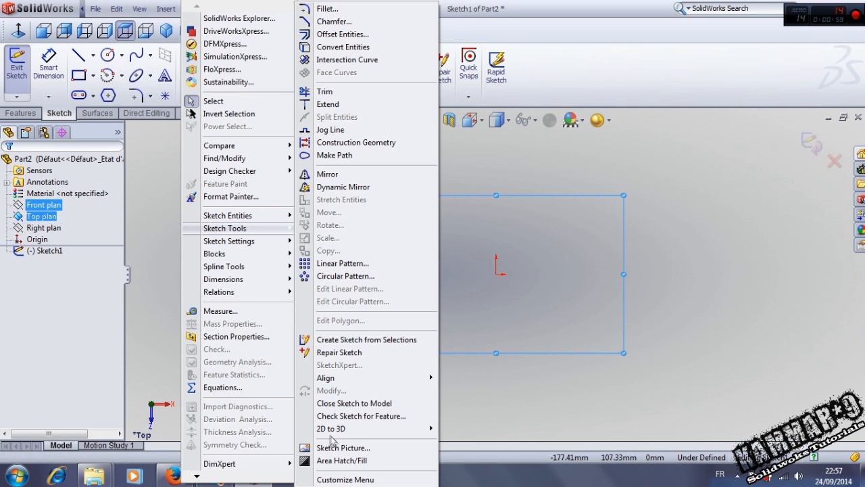
click(343, 448)
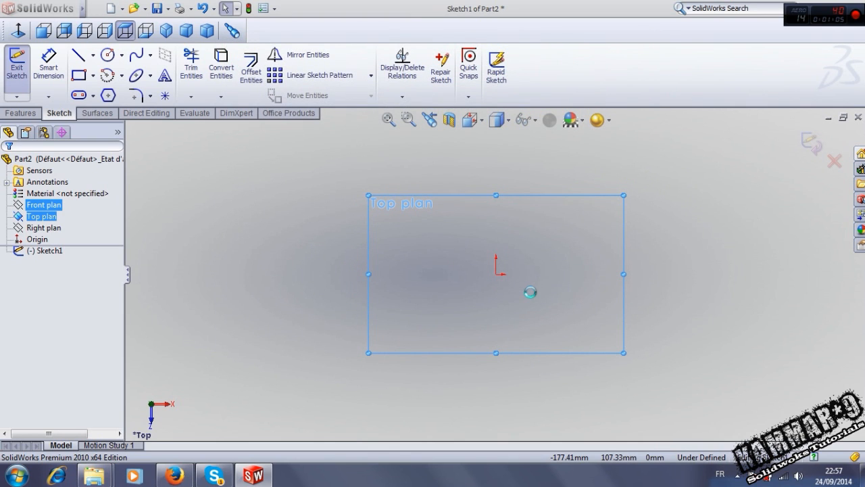
mouse_move(556, 230)
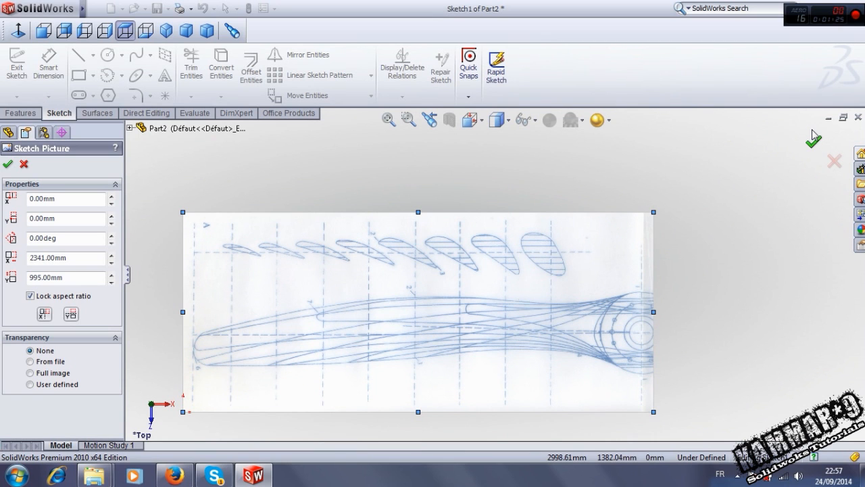
Step: Accept the blade picture, close the sketch, and reselect Top Plane
click(8, 164)
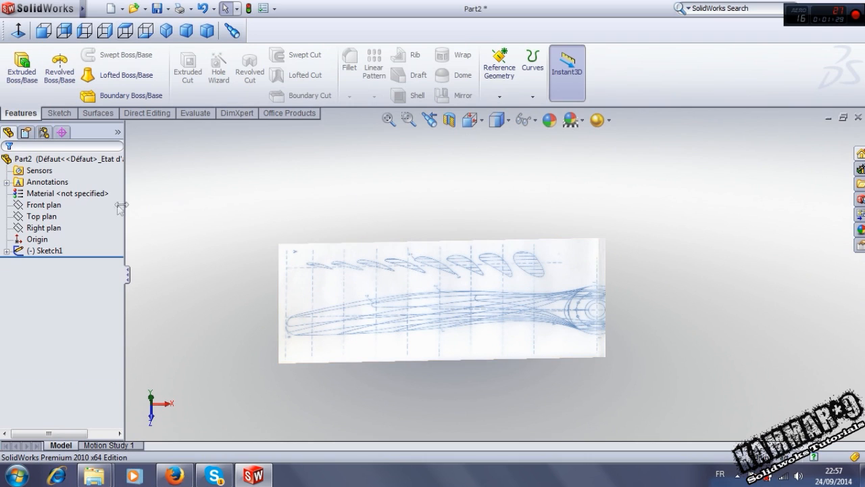
click(41, 216)
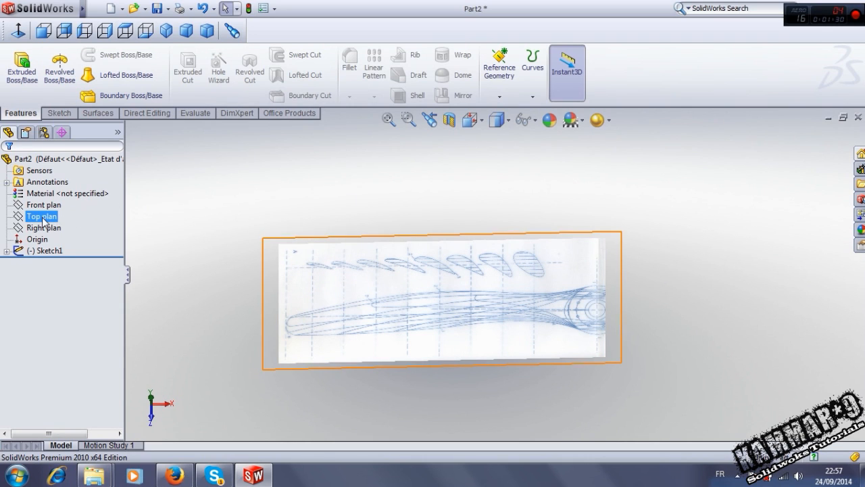
click(42, 216)
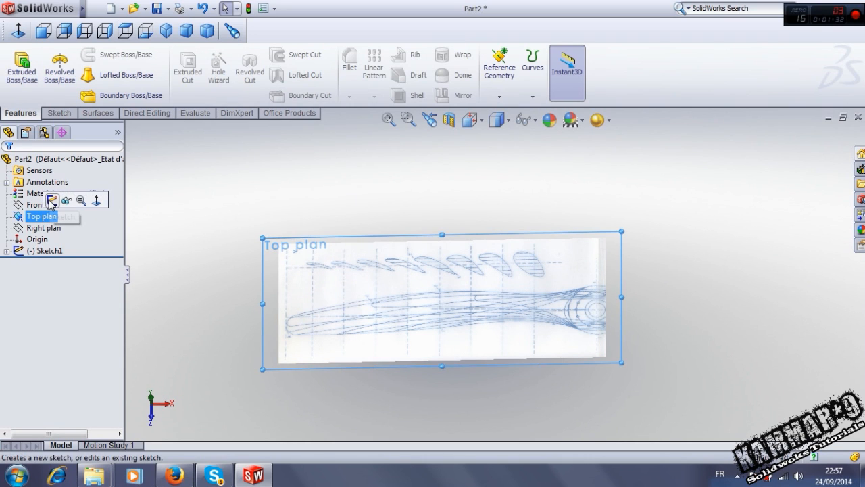
Step: Trace the largest airfoil section as a closed spline in a new Top Plane sketch
click(53, 199)
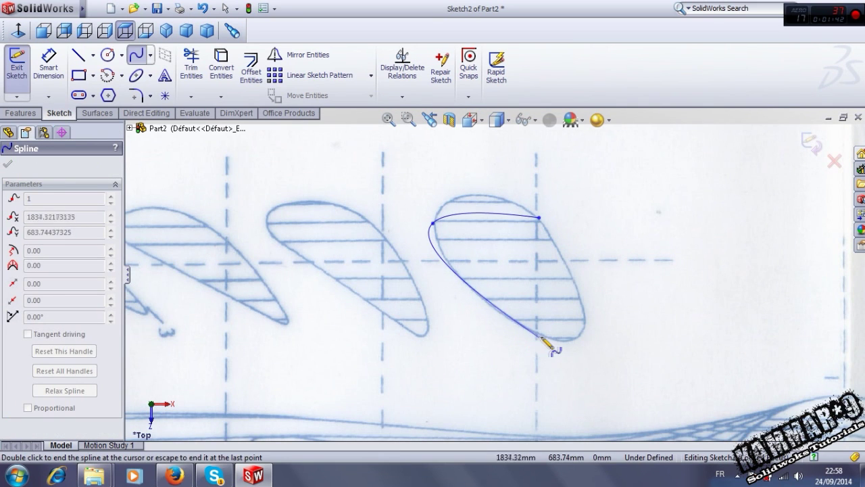
drag(547, 344, 571, 355)
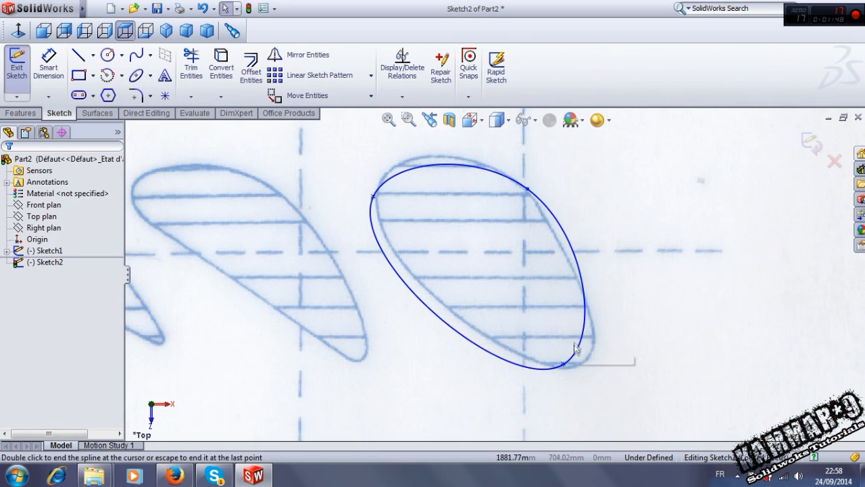
click(562, 362)
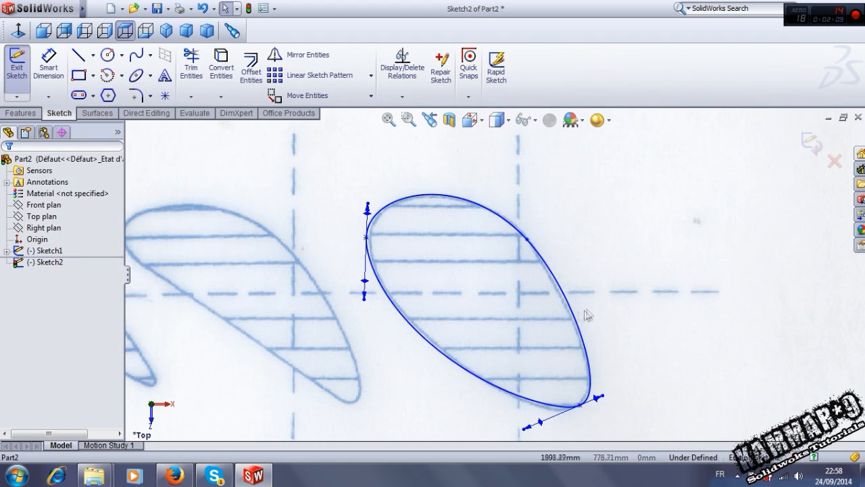
mouse_move(499, 309)
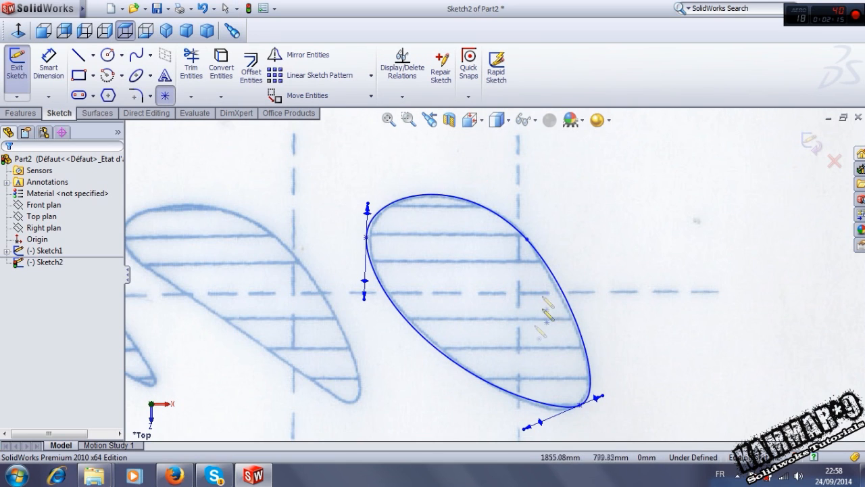
mouse_move(526, 299)
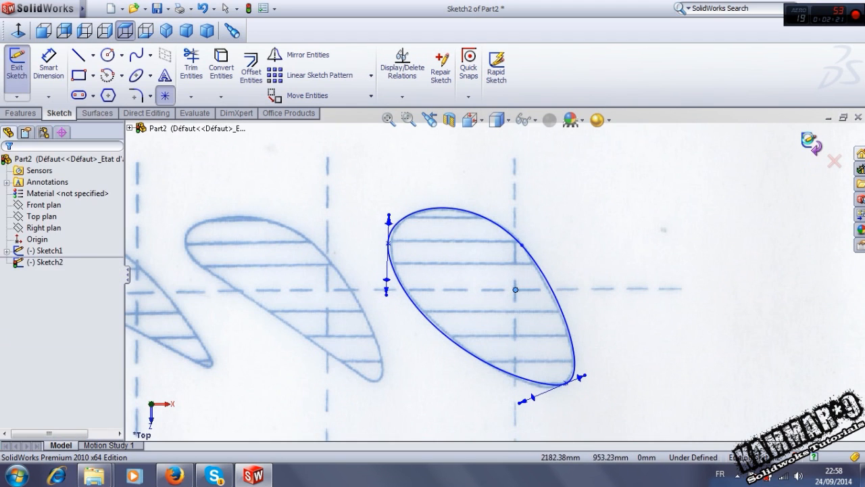
Step: Close the section sketch and add a reference plane offset 450 mm from Top Plane
click(18, 65)
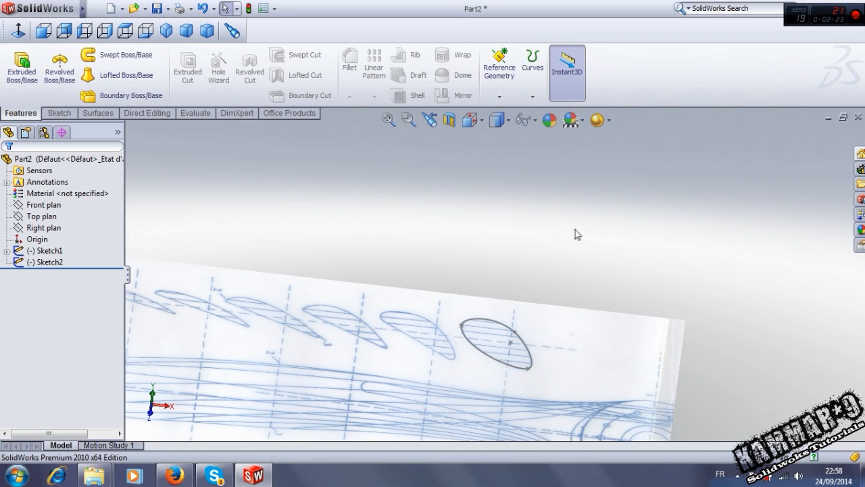
mouse_move(95, 218)
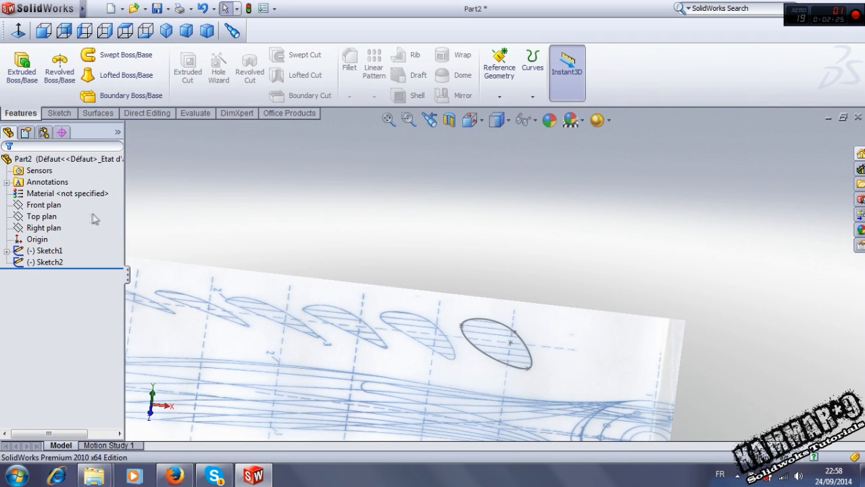
click(42, 216)
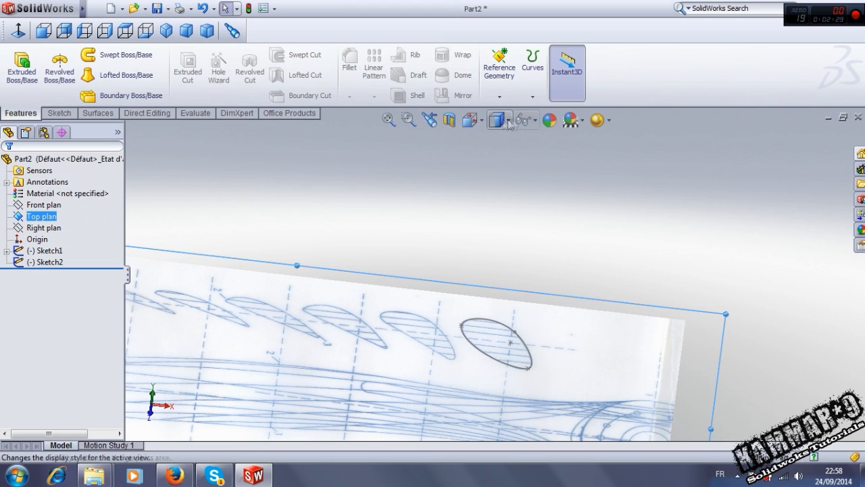
click(499, 64)
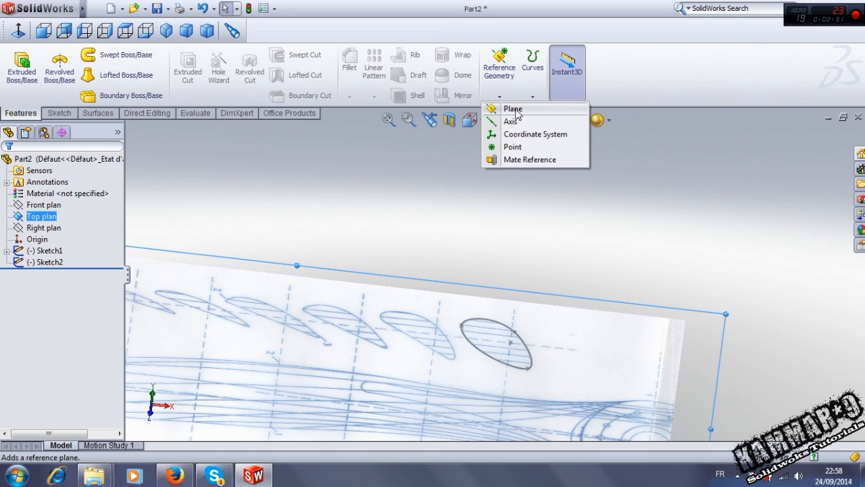
click(512, 108)
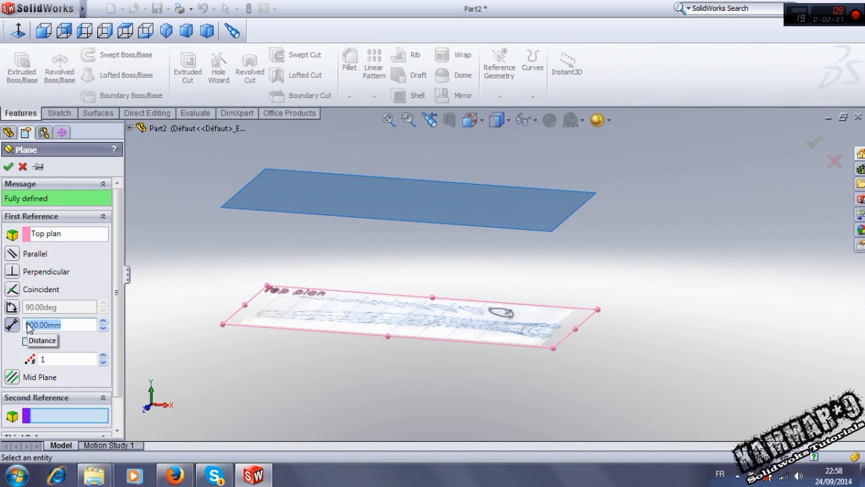
text(450)
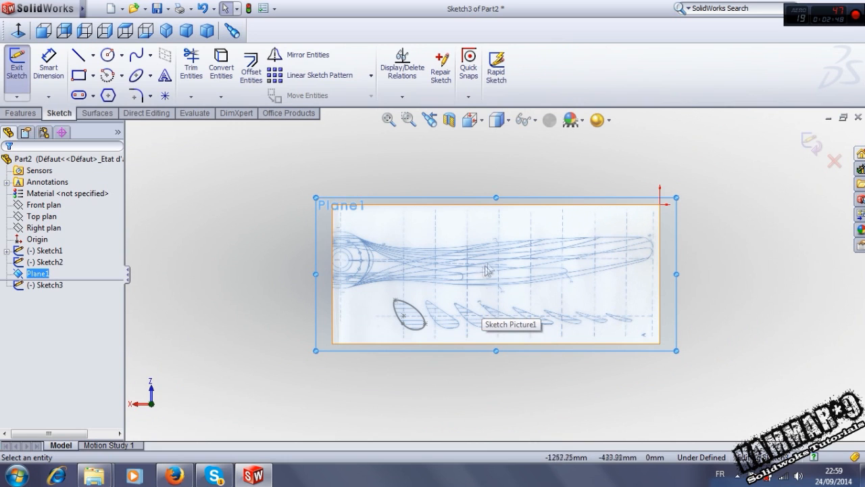
mouse_move(439, 226)
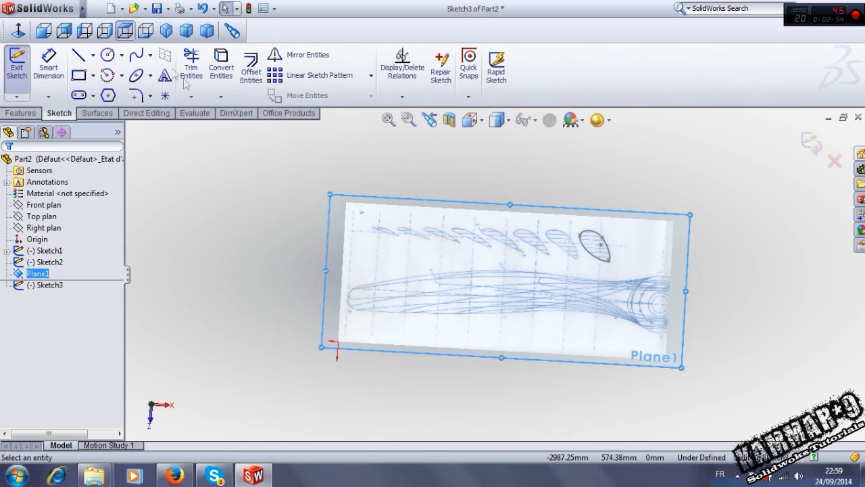
Step: Switch to Top view, trace a smaller blade section with a spline, and exit
click(14, 30)
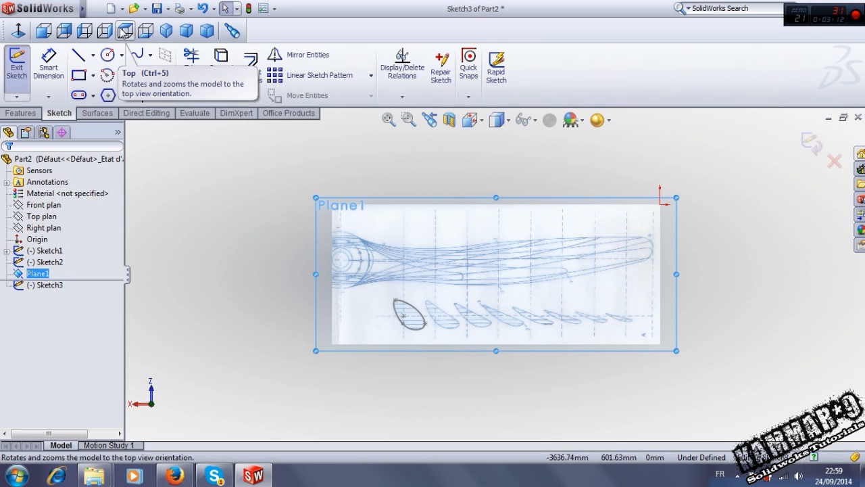
click(124, 30)
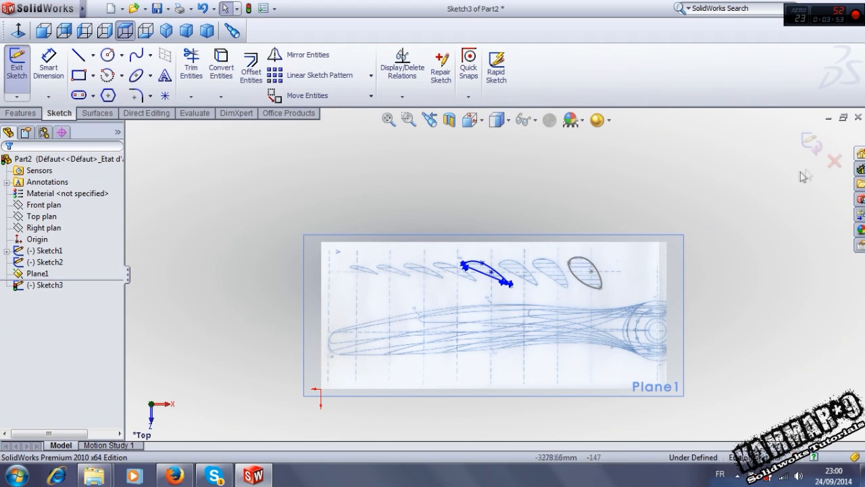
click(16, 66)
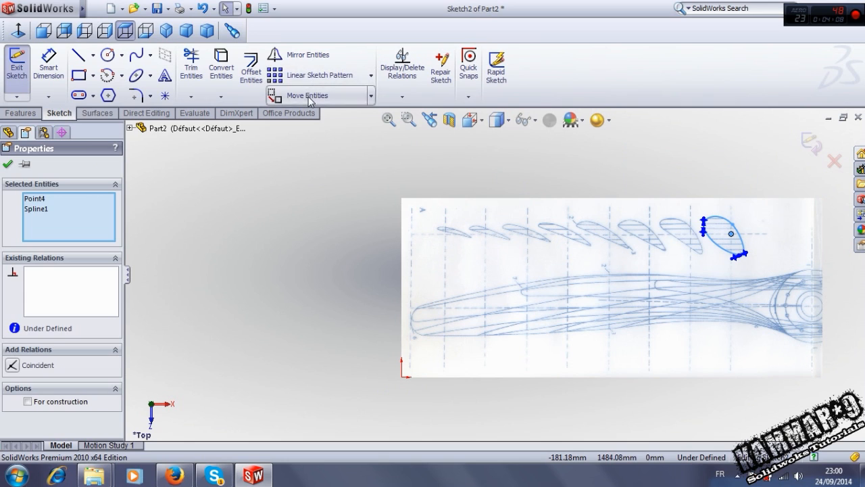
Step: Move the root ellipse and the traced section spline to the same corner, stacked
click(307, 95)
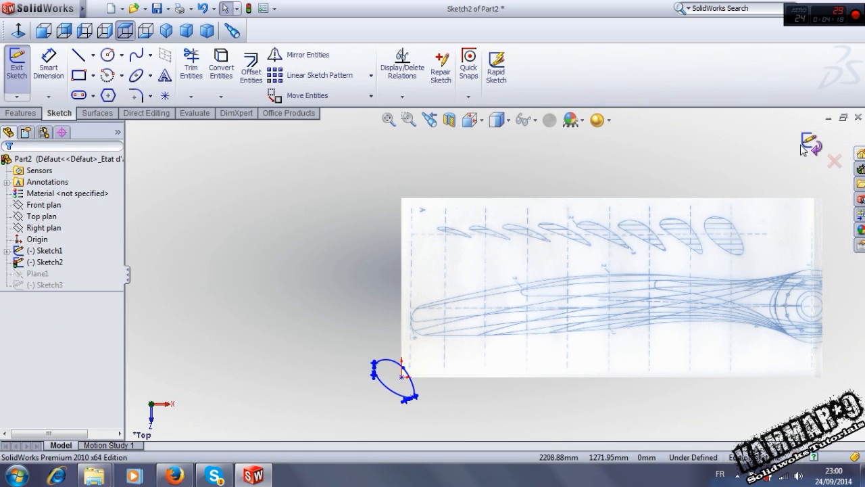
click(16, 65)
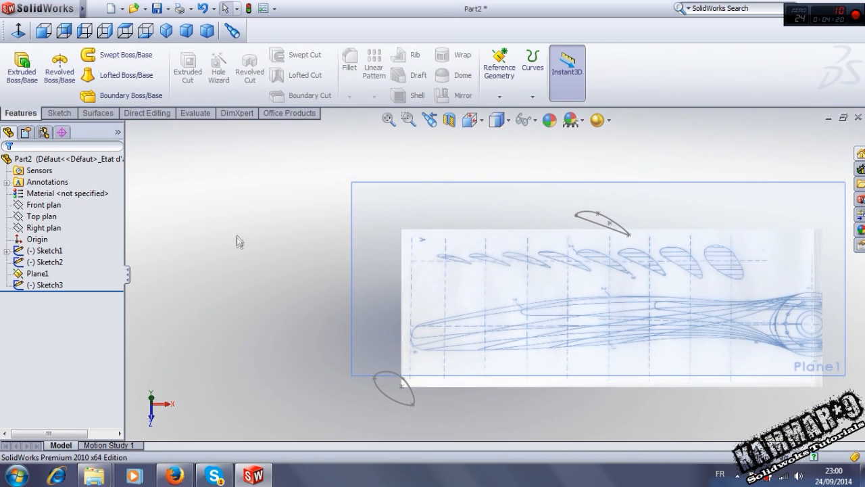
click(48, 285)
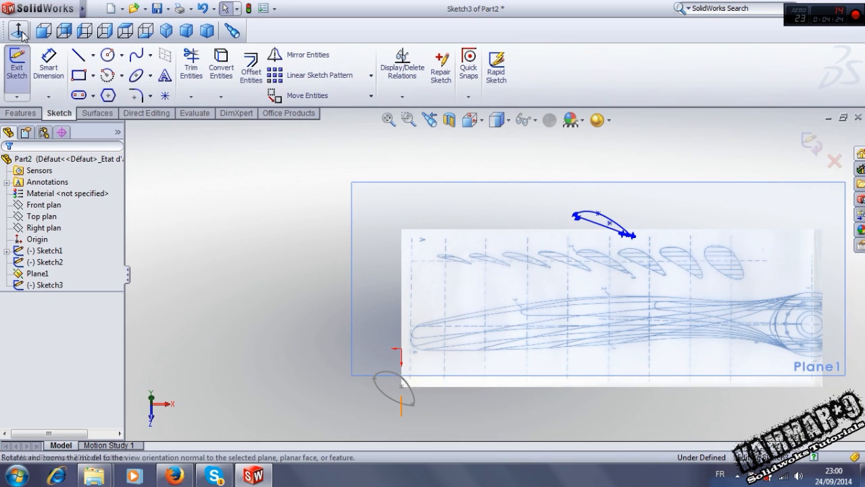
click(165, 31)
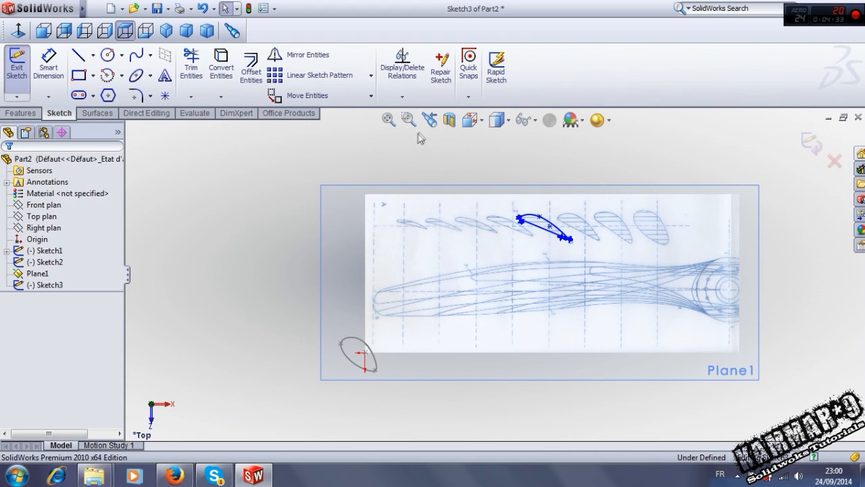
drag(419, 139, 601, 261)
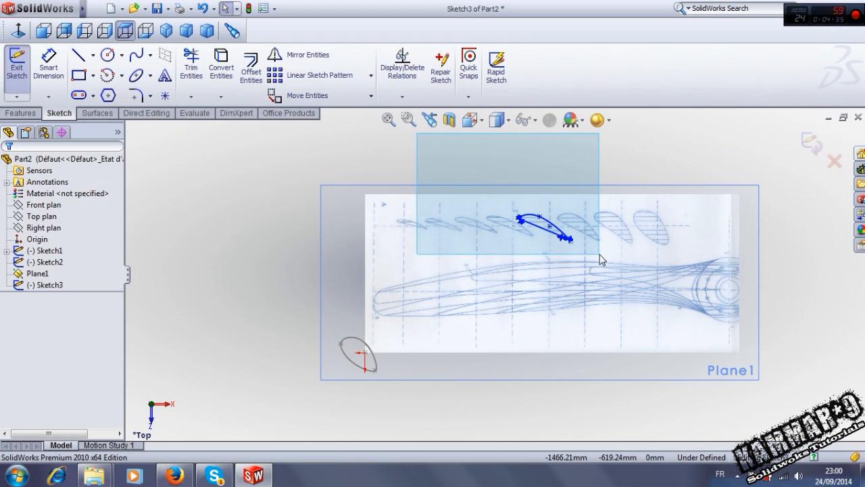
click(547, 226)
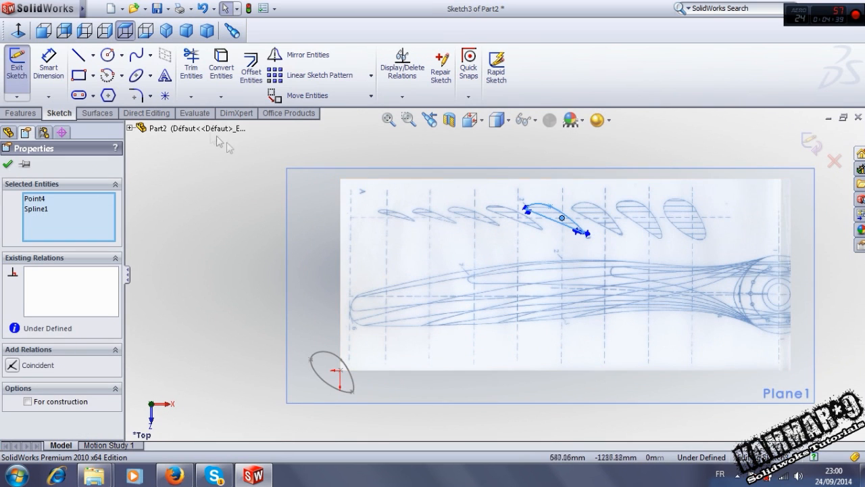
click(278, 95)
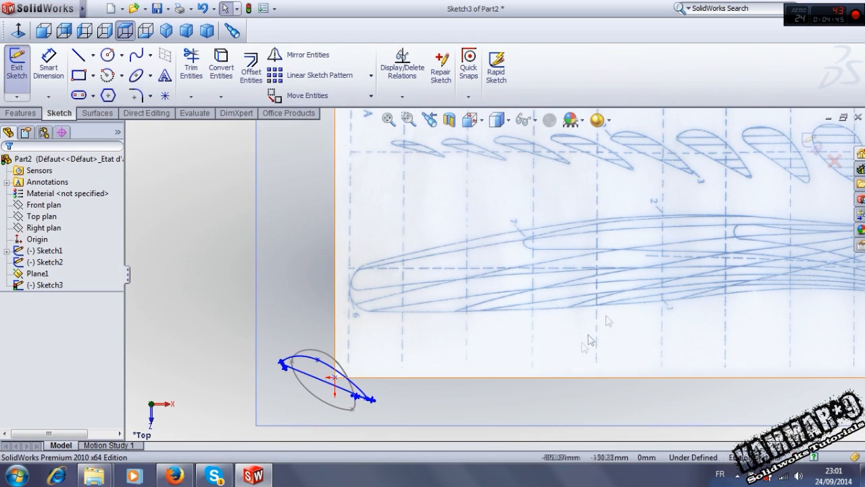
click(17, 66)
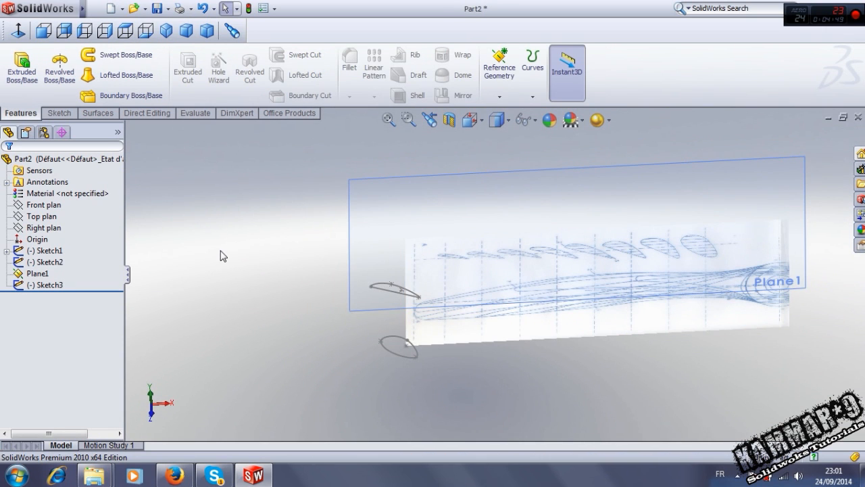
mouse_move(250, 234)
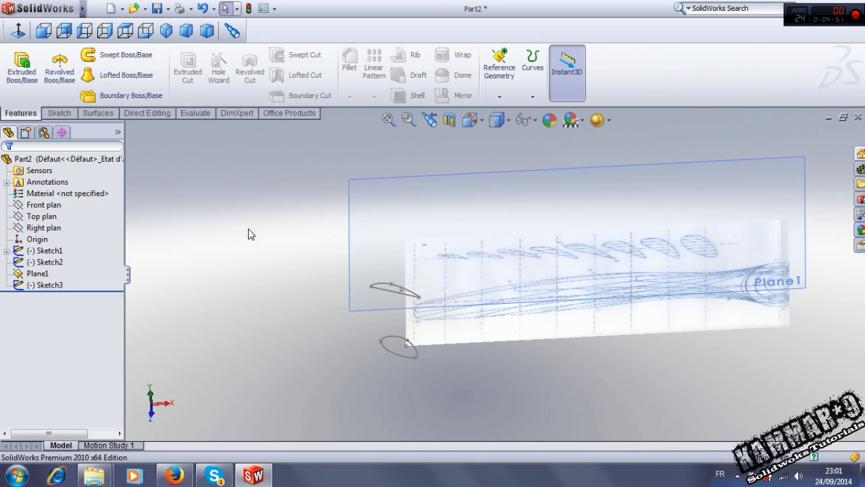
mouse_move(363, 253)
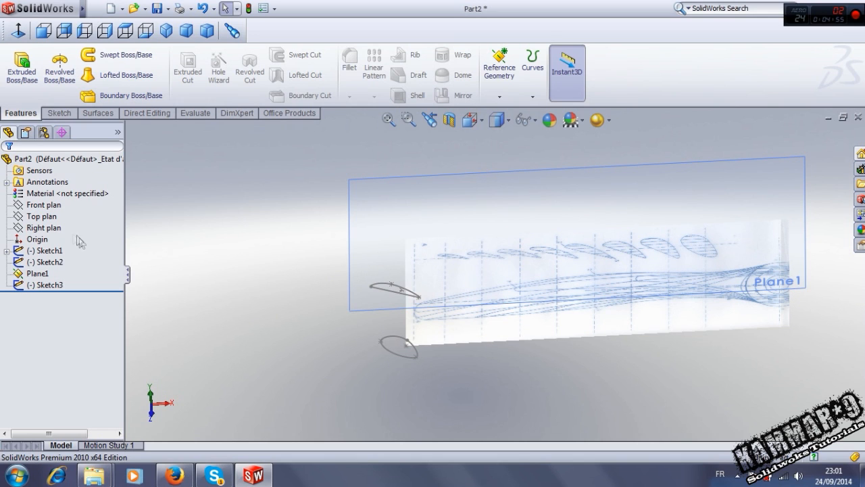
Step: Create a second reference plane offset 800 mm from Top Plane
click(42, 216)
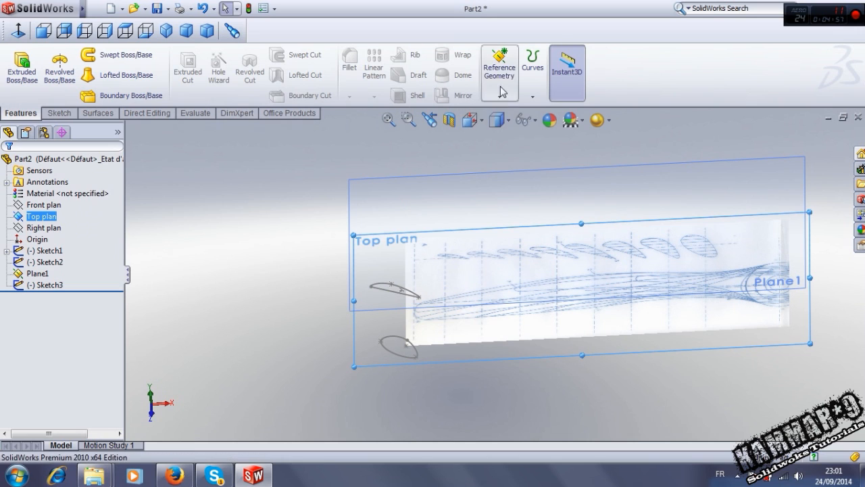
click(499, 64)
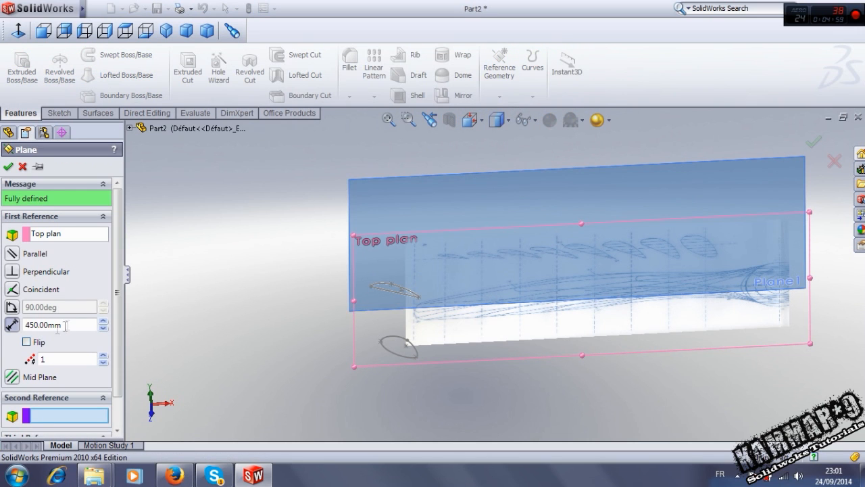
text(800)
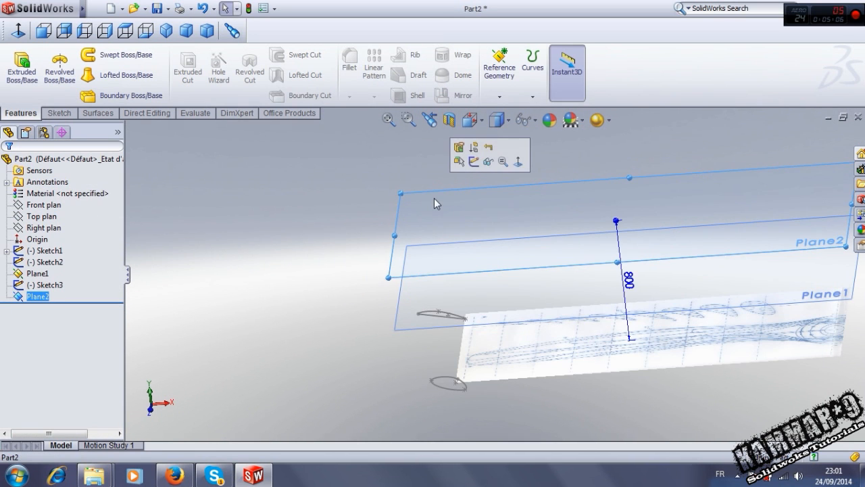
mouse_move(475, 162)
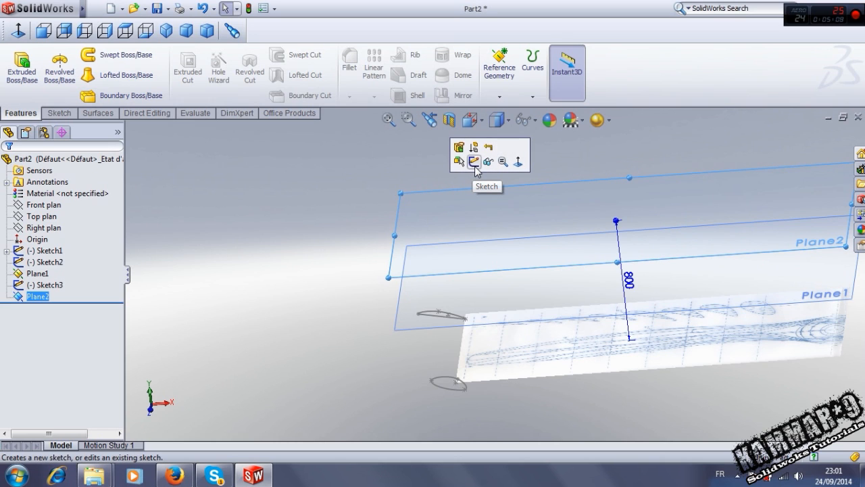
Step: Trace the slim tip section on Plane2 in Top view and move it above the lower profiles
click(472, 161)
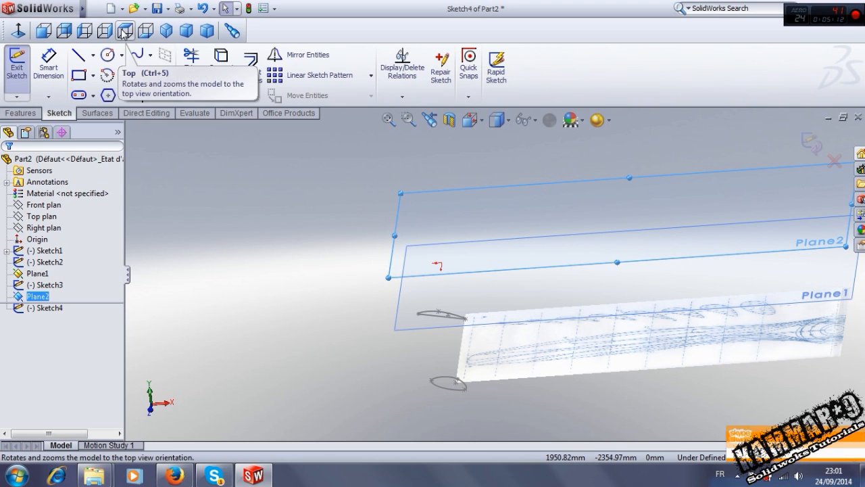
click(122, 30)
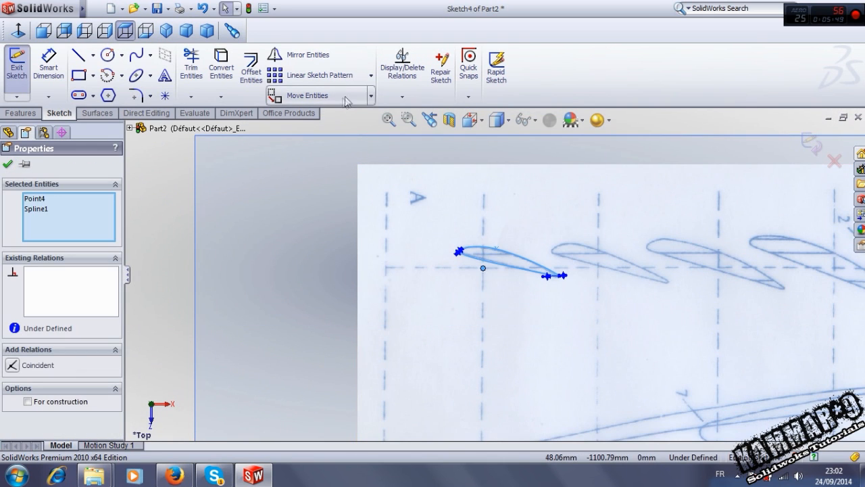
click(307, 94)
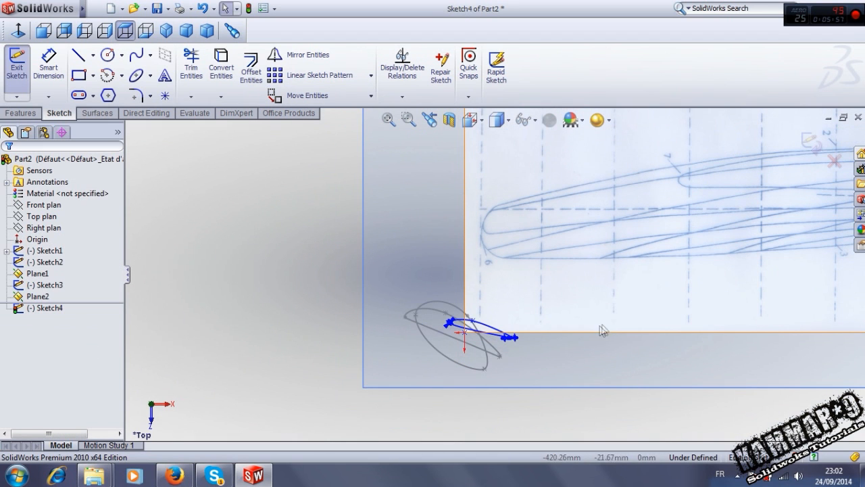
click(15, 65)
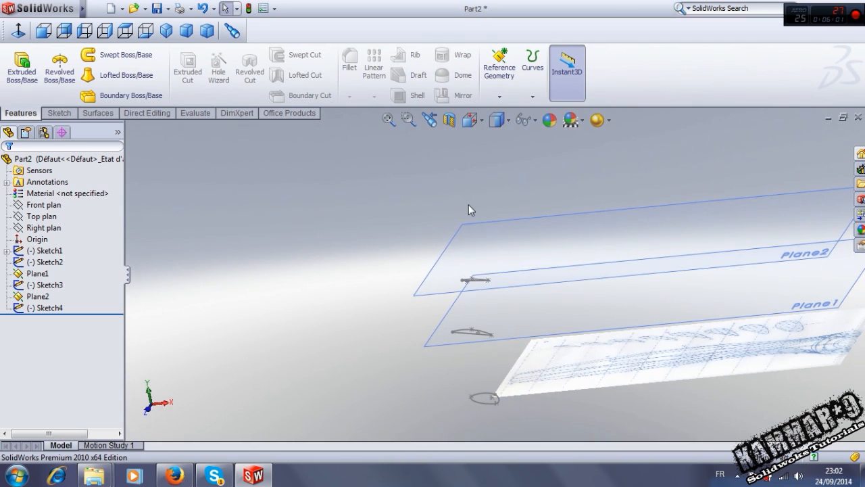
Step: Create Plane3 parallel to the Top Plane at a 900 mm offset
click(41, 216)
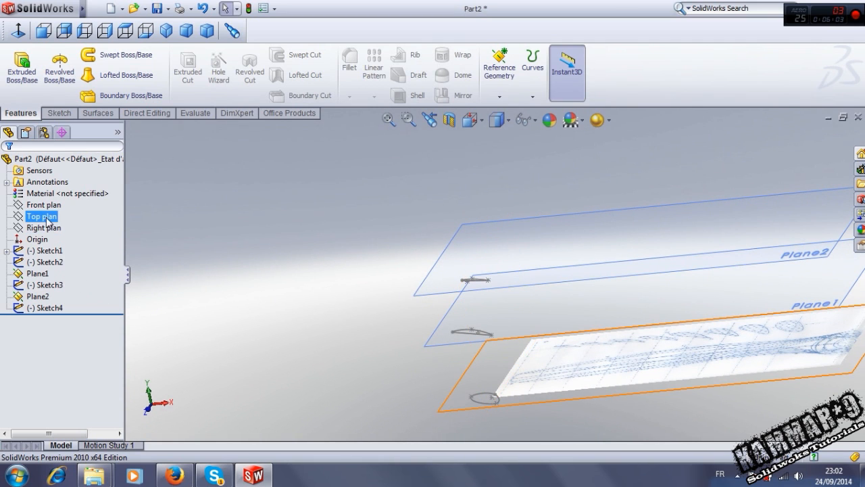
click(499, 67)
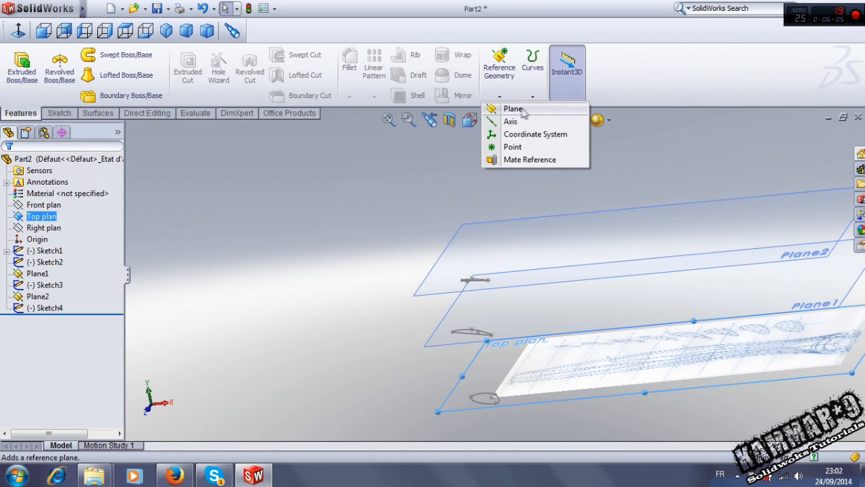
click(512, 108)
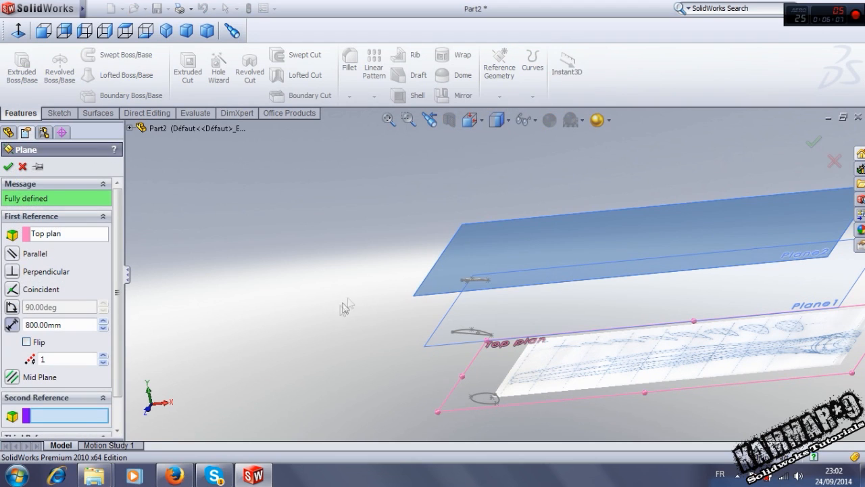
mouse_move(342, 290)
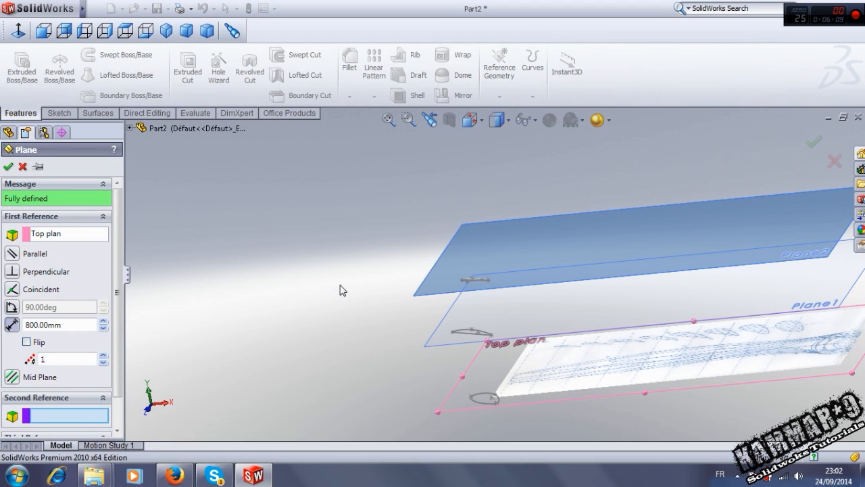
mouse_move(395, 283)
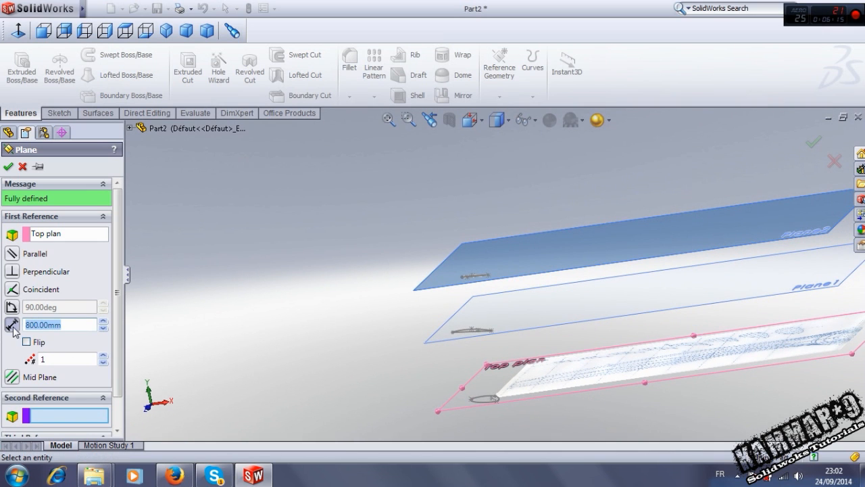
text(1.8)
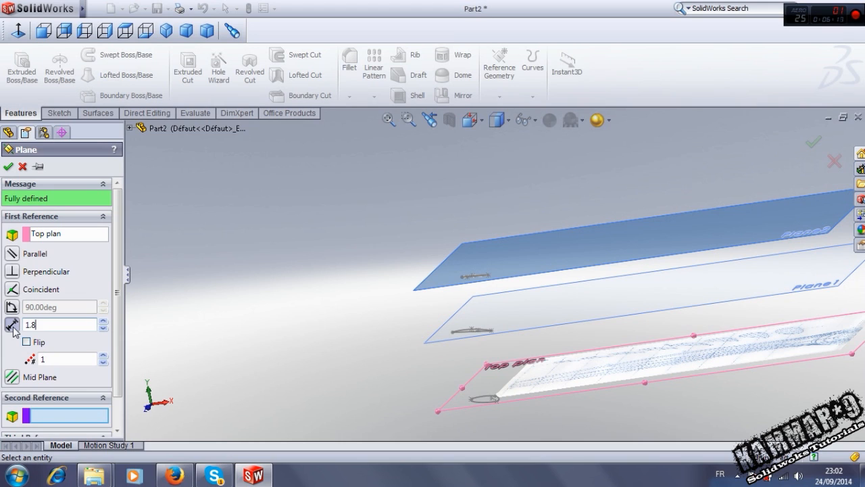
text(m/)
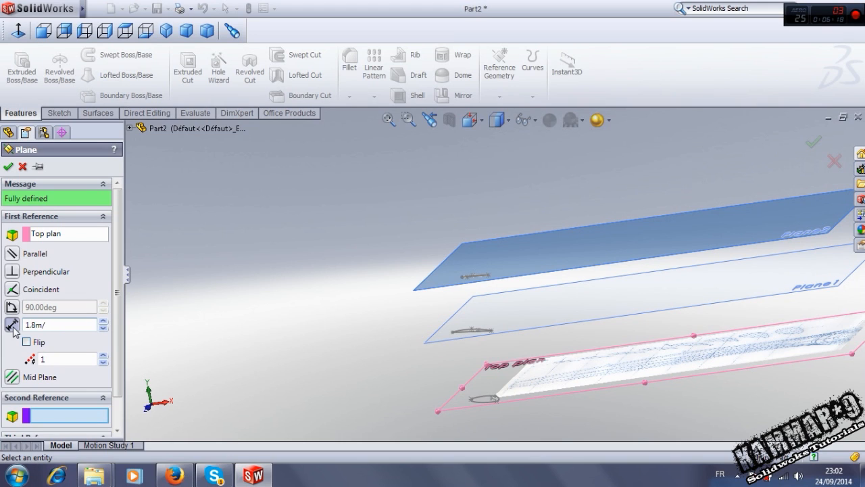
text(900.00mm)
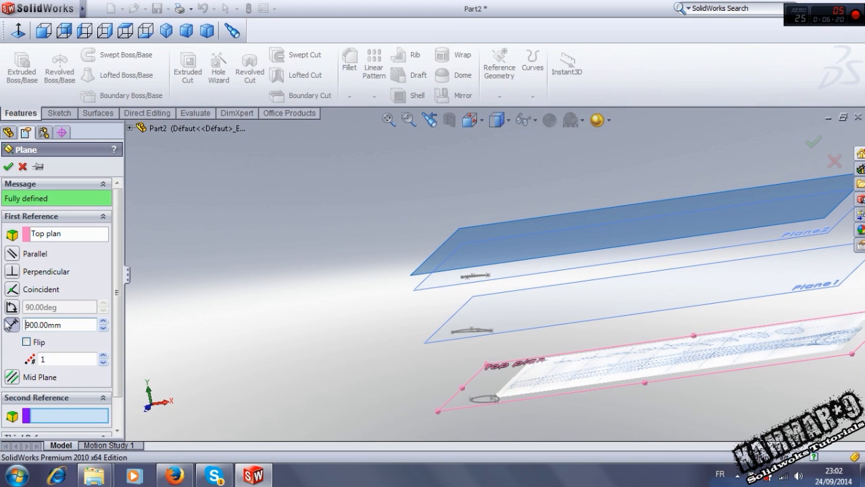
click(813, 141)
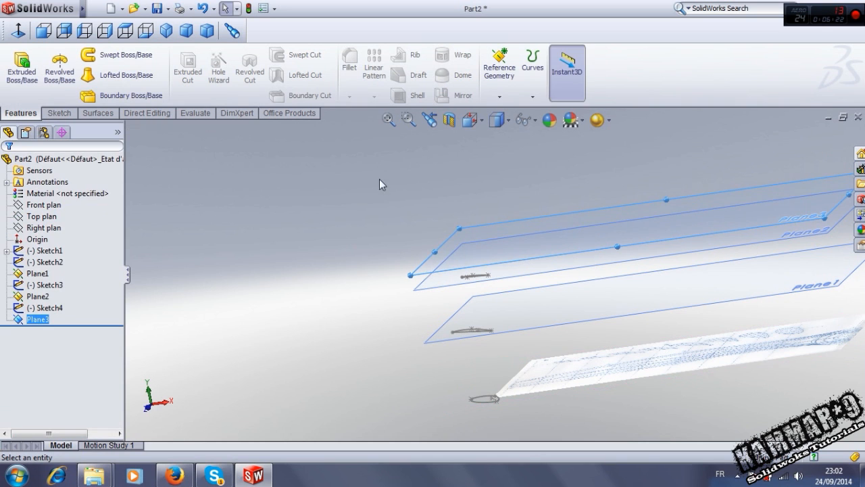
Step: On Plane3, sketch a converted copy of the previous airfoil scaled by 0.5
click(469, 201)
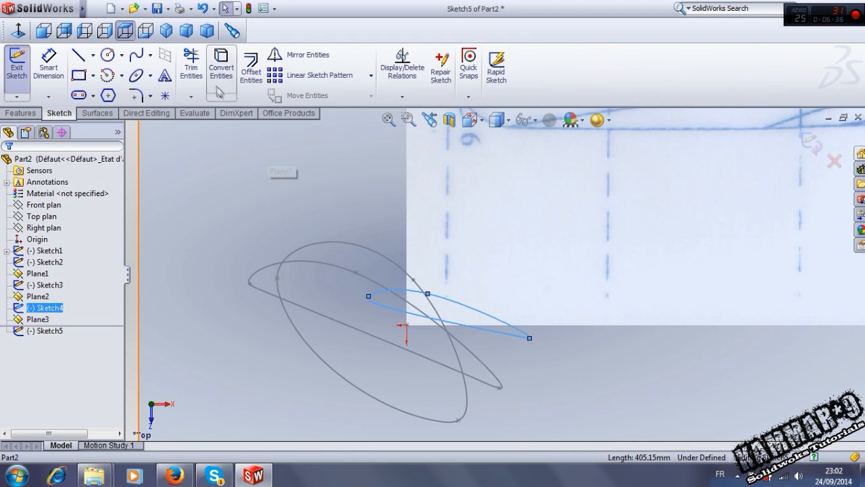
click(221, 64)
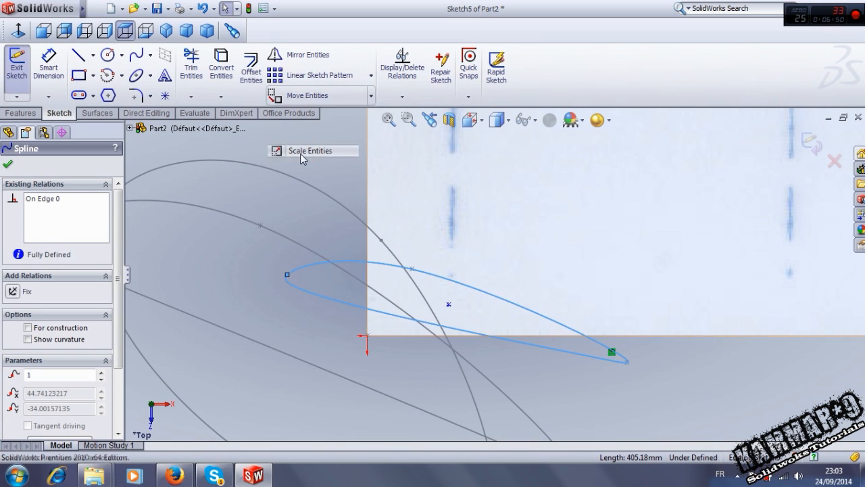
click(311, 150)
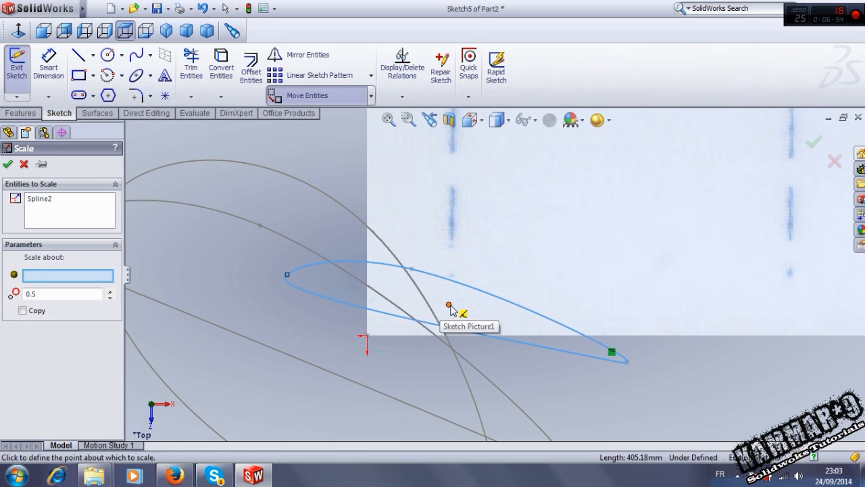
click(447, 305)
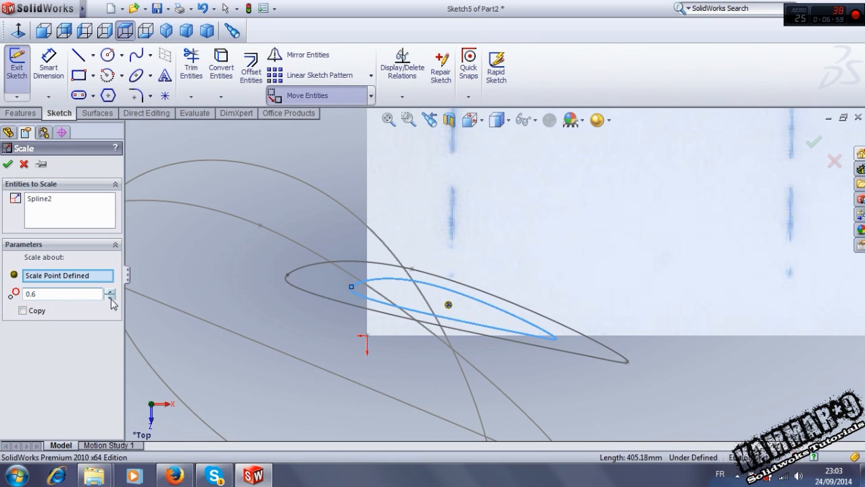
click(111, 298)
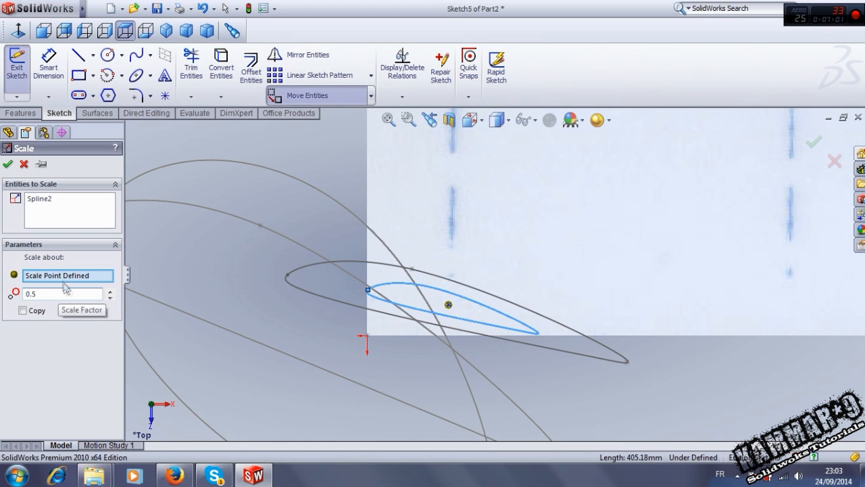
click(7, 164)
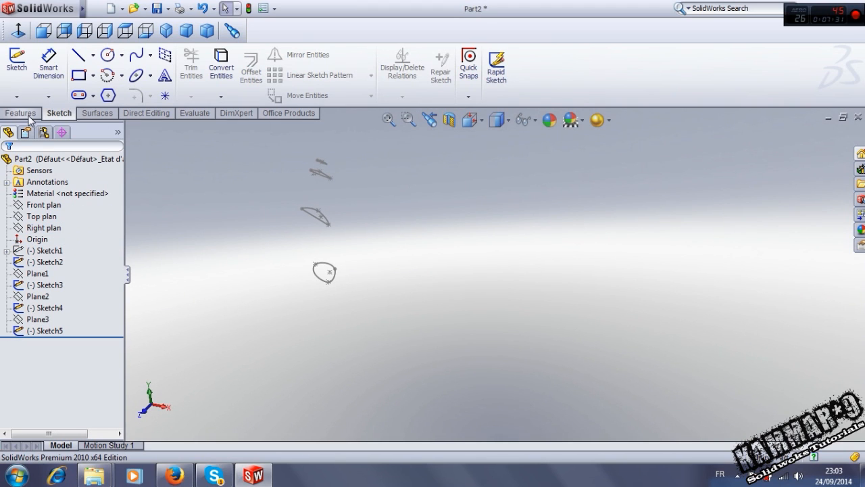
Step: Loft a solid blade through section sketches Sketch2 to Sketch5
click(20, 113)
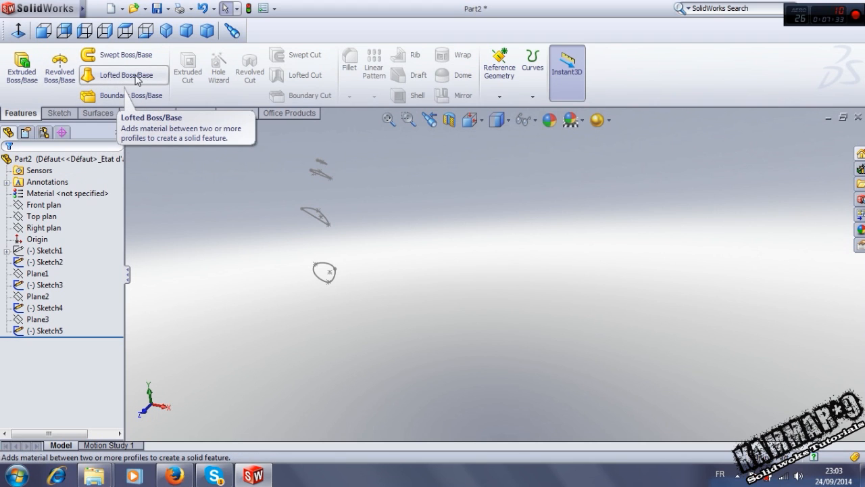
click(123, 75)
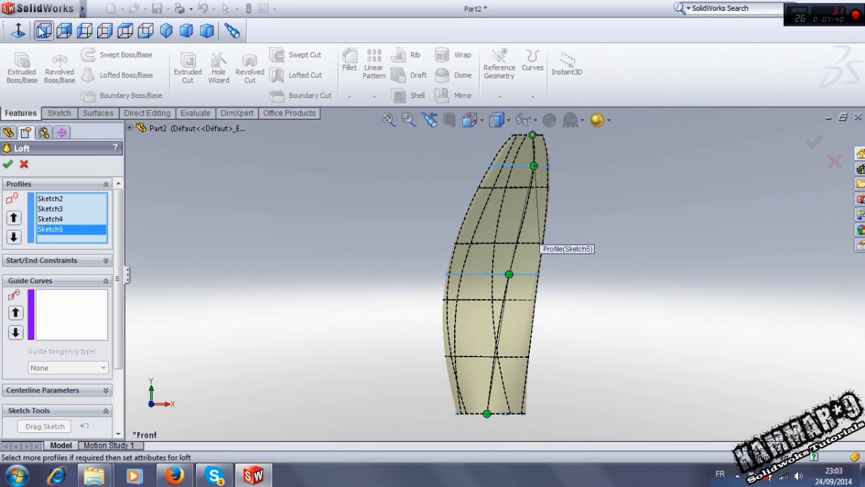
mouse_move(47, 31)
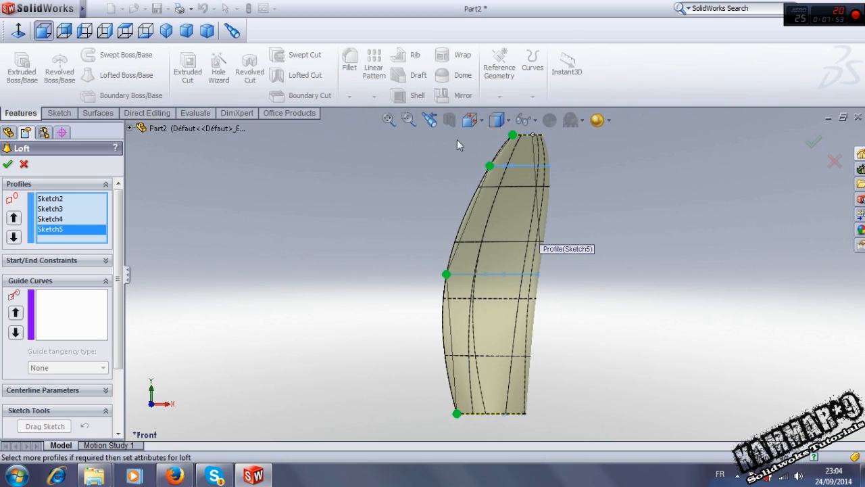
mouse_move(462, 200)
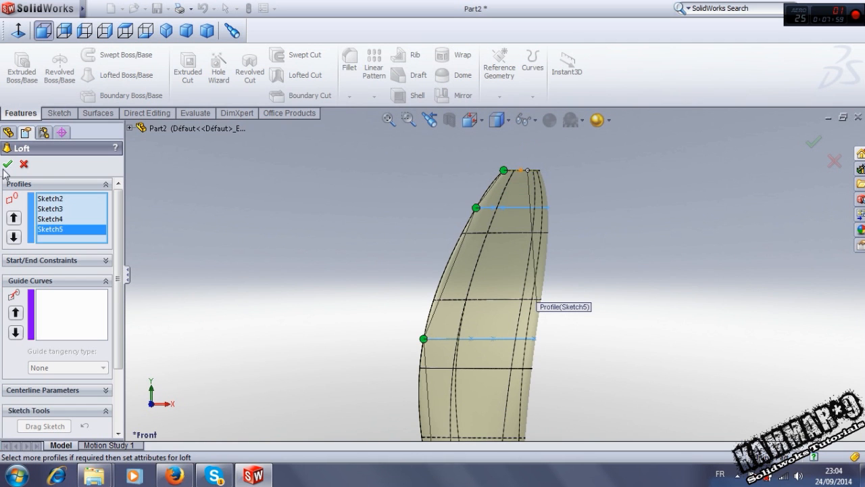
click(7, 165)
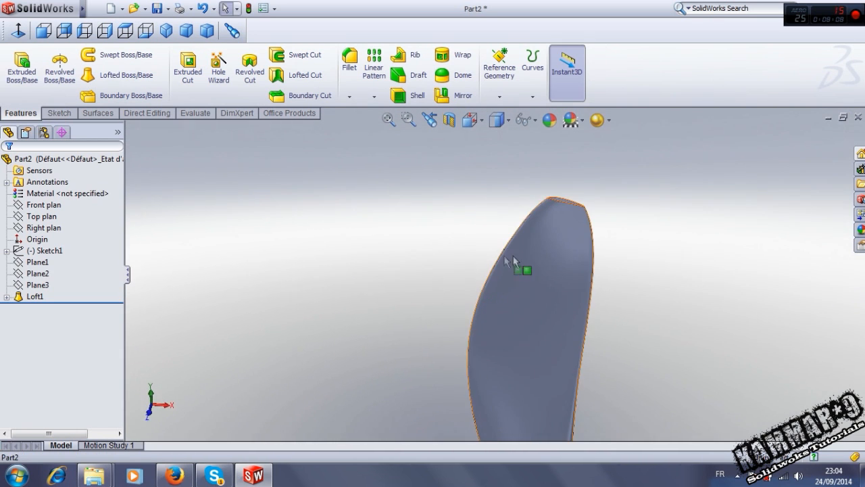
click(58, 343)
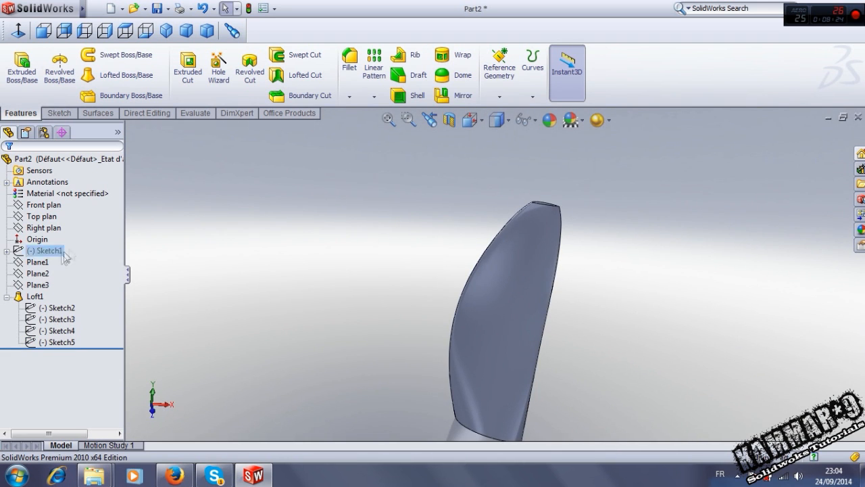
click(37, 261)
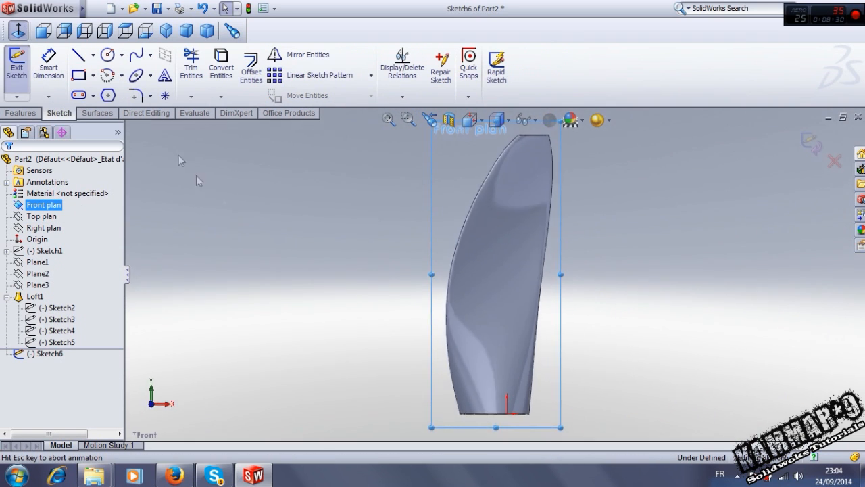
Step: Draw the hub circle on the Front Plane centred at the blade root
click(106, 54)
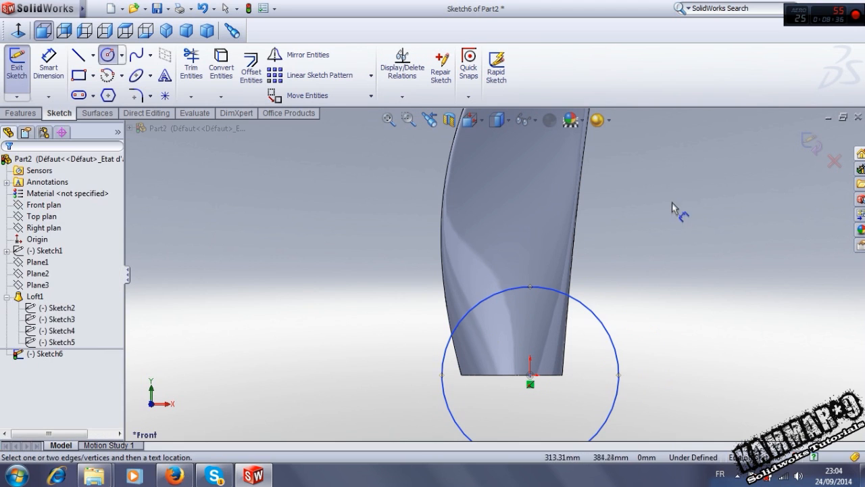
click(659, 321)
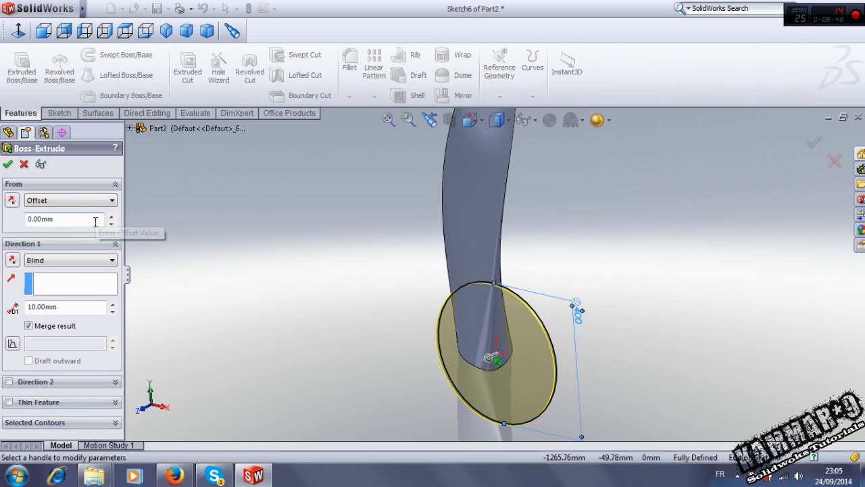
Step: Extrude the hub circle 150 mm blind, starting 200 mm offset from the plane
text(2)
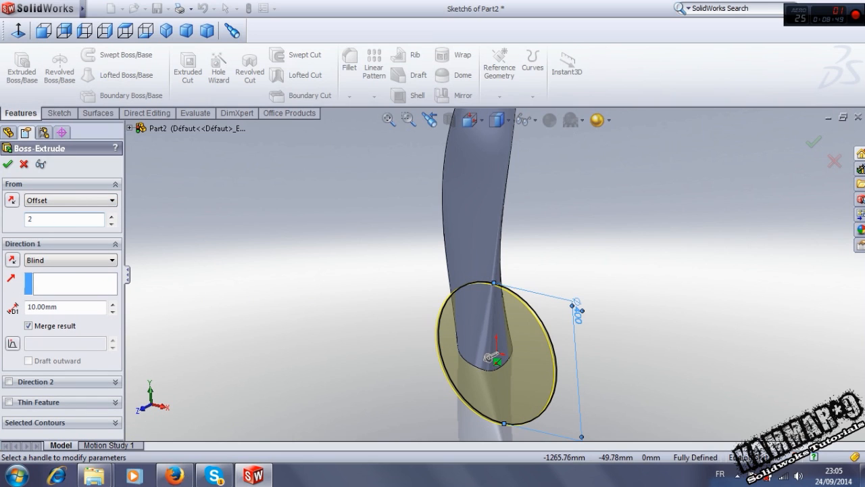
text(250.00mm)
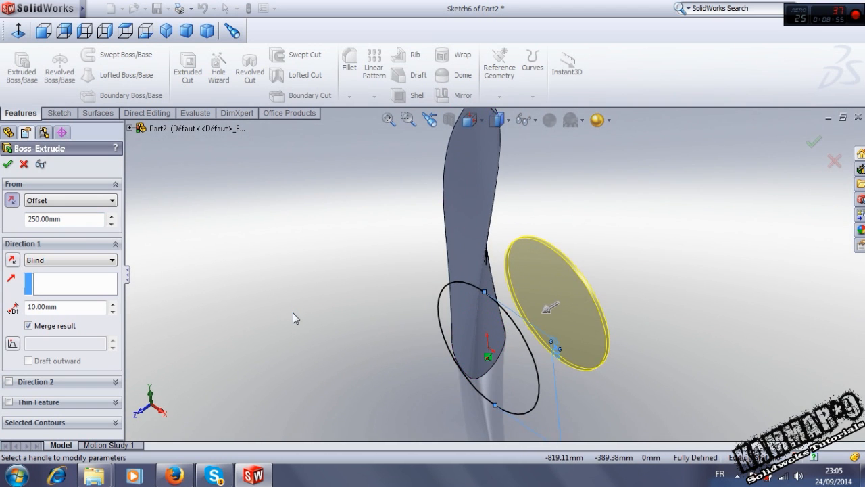
click(114, 304)
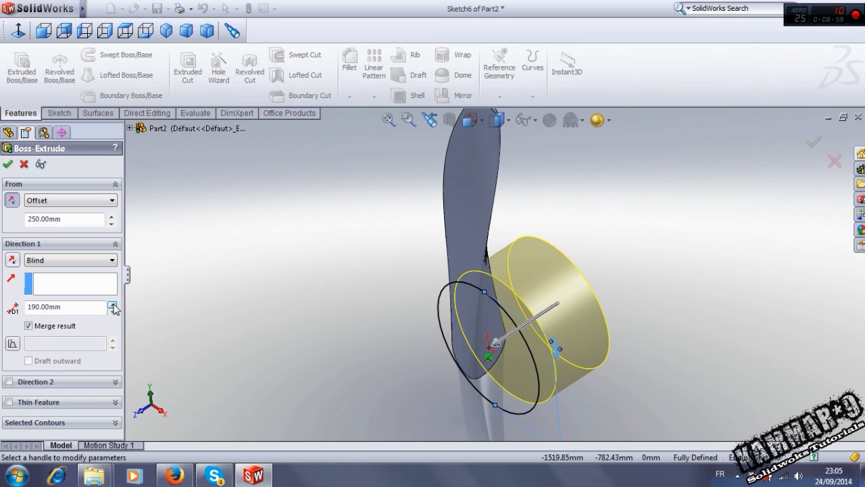
click(113, 310)
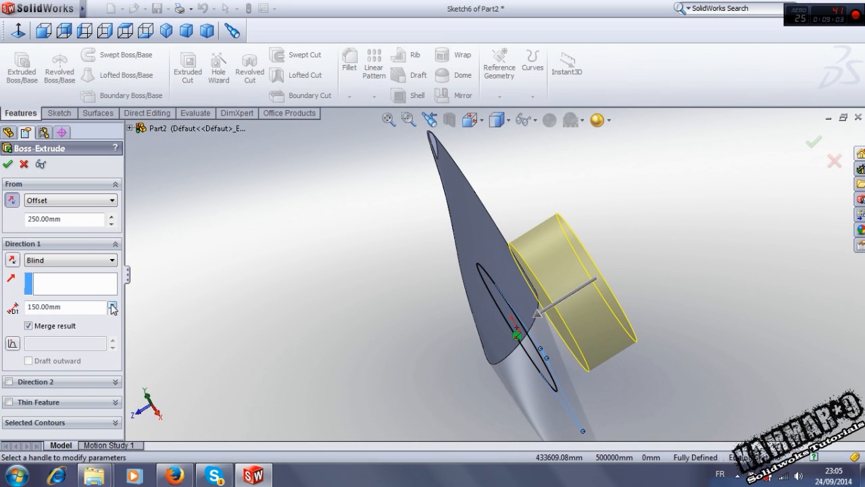
text(200)
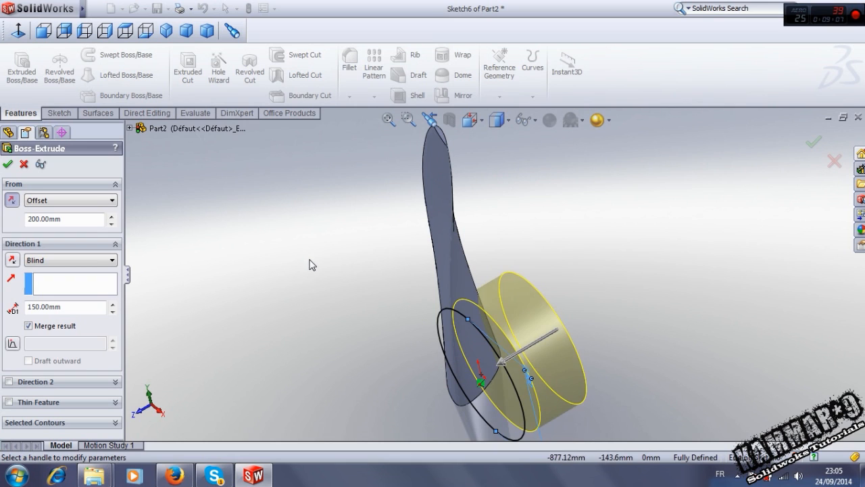
click(8, 166)
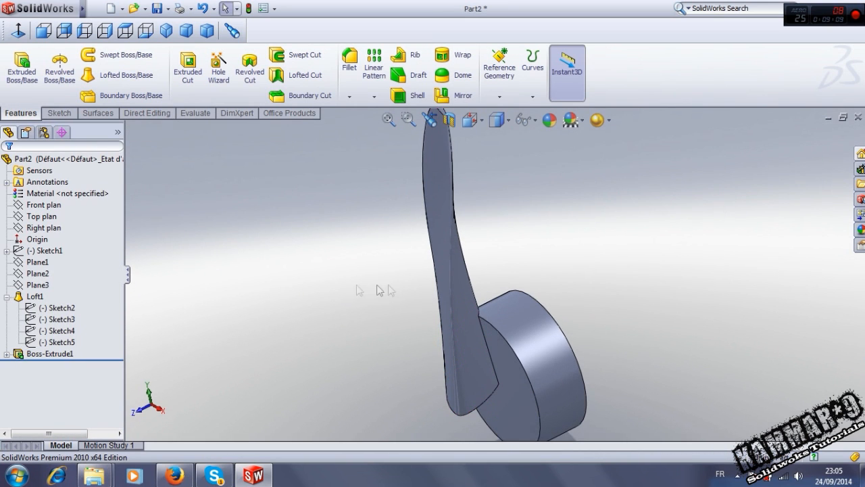
Step: On a Top Plane sketch, draw a spline from the hub's bottom corner to the centreline
click(42, 216)
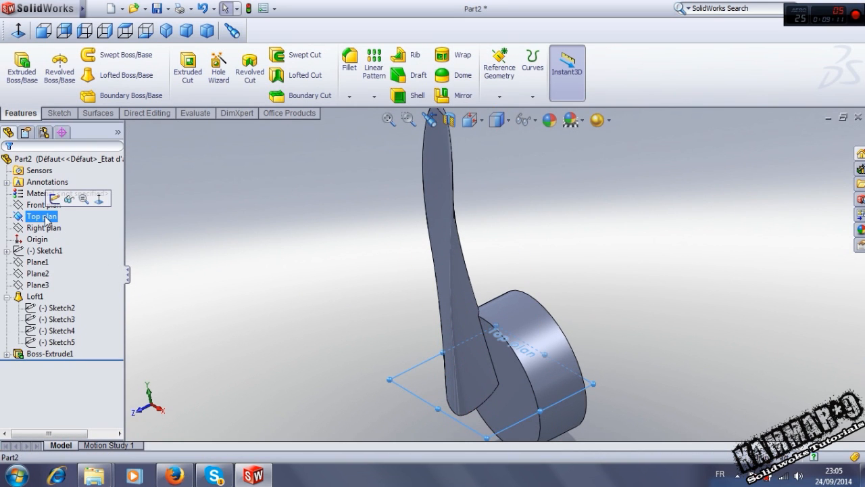
click(41, 216)
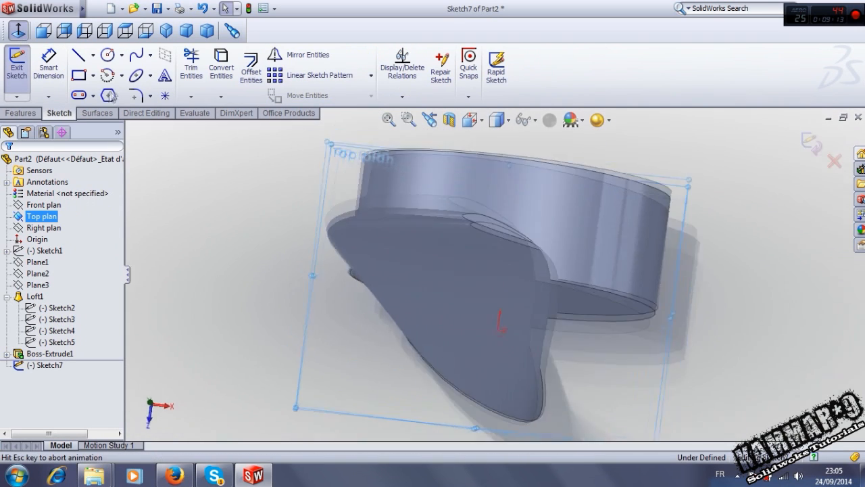
click(83, 55)
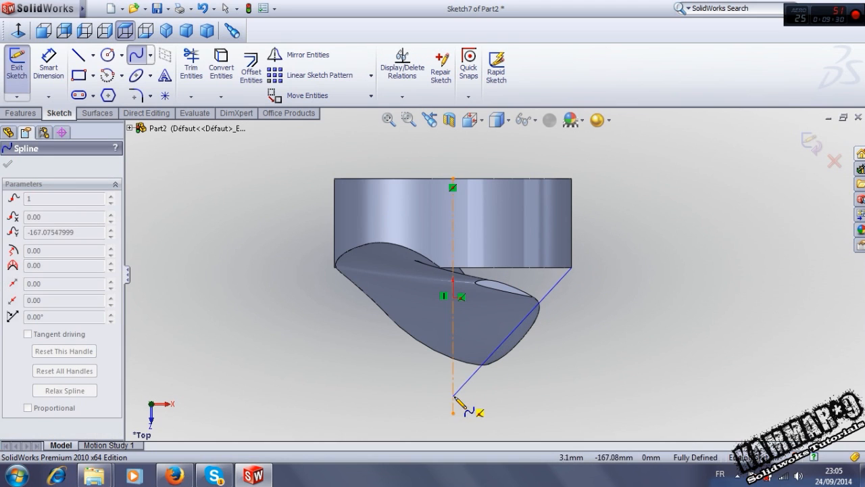
drag(460, 409, 365, 415)
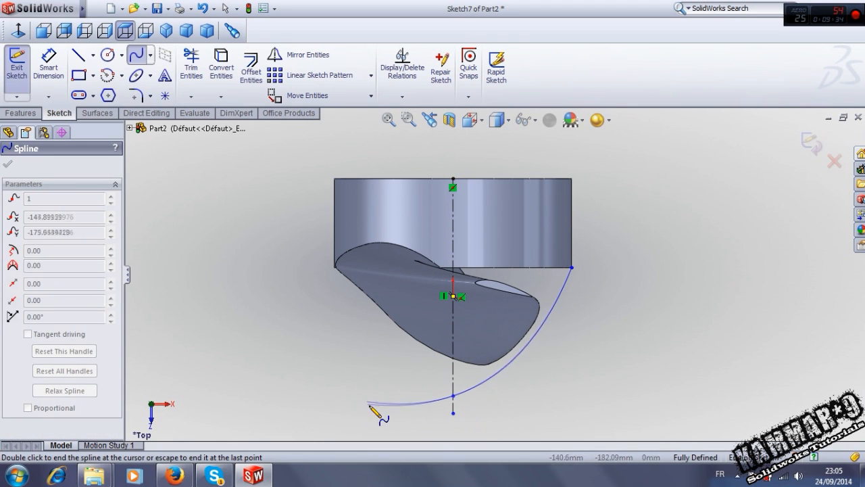
drag(382, 406, 348, 361)
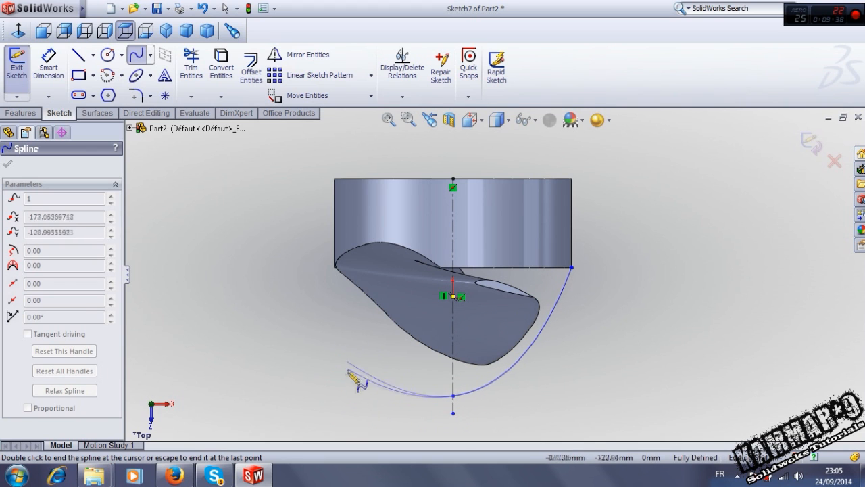
drag(359, 378, 334, 395)
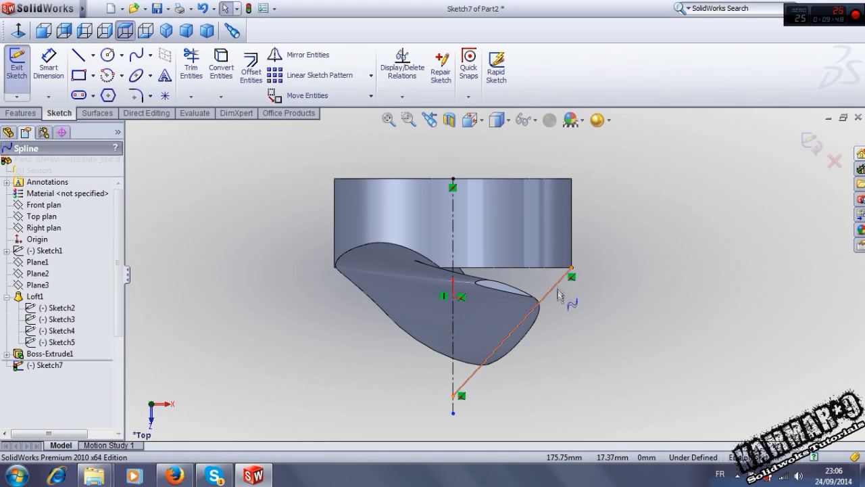
click(536, 304)
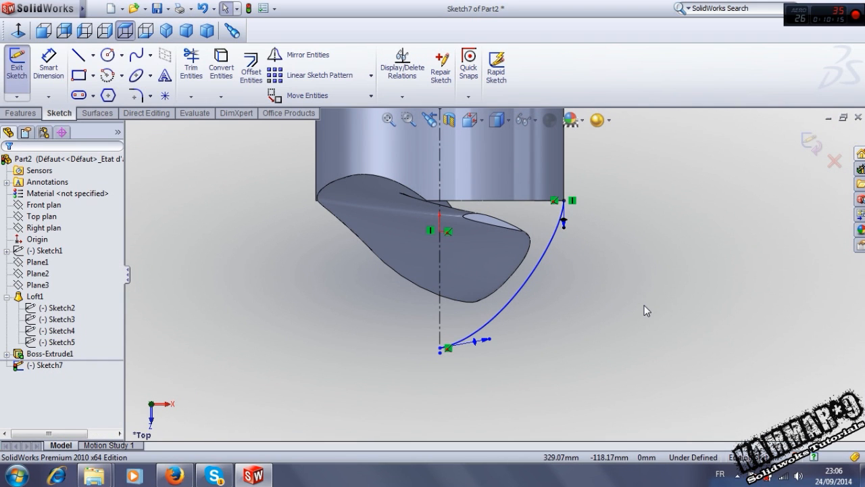
mouse_move(101, 119)
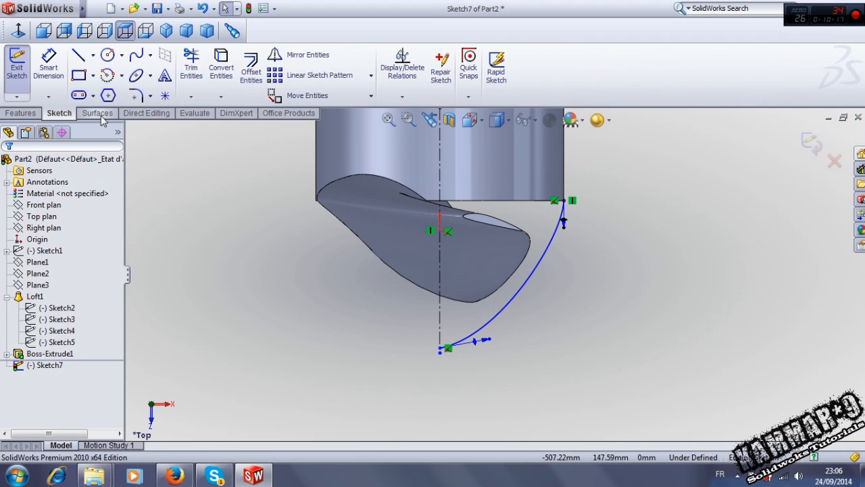
click(20, 113)
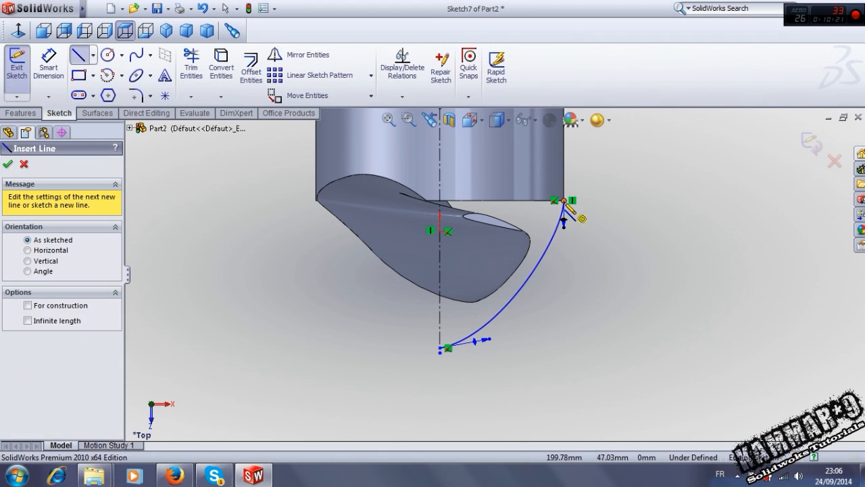
Step: Close the nose profile with a line, revolve it, and fix Sketch7's over-defined relations
drag(565, 223, 469, 199)
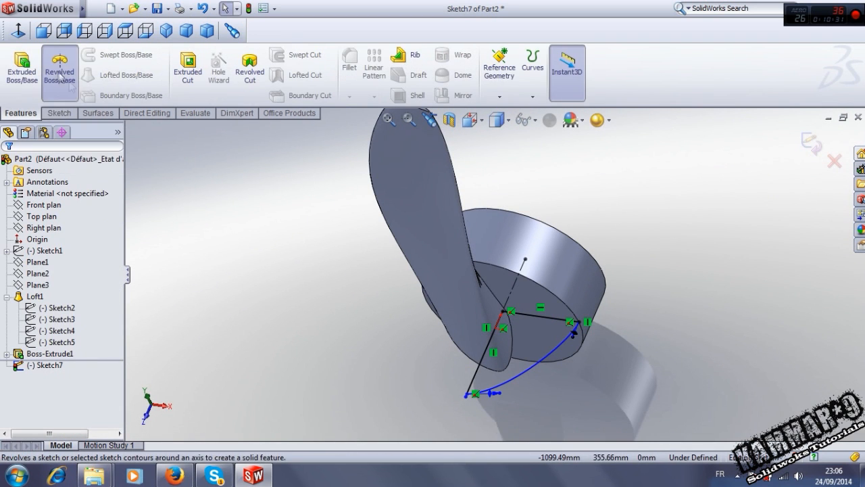
click(59, 66)
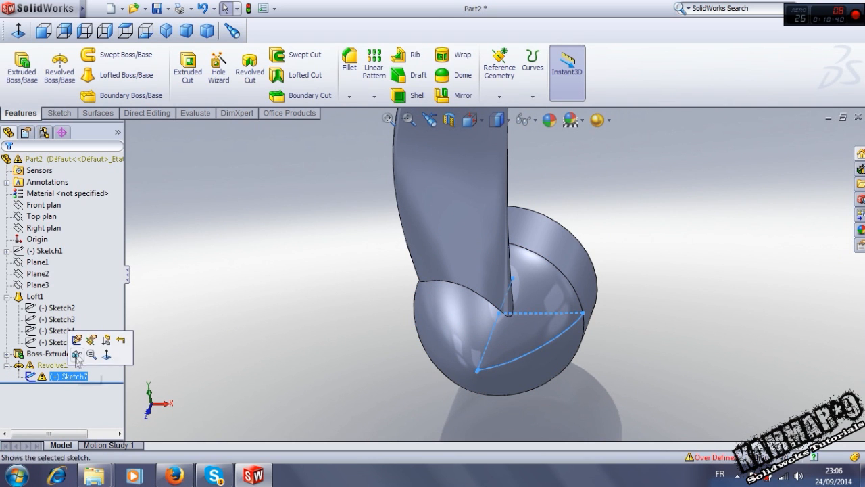
click(77, 357)
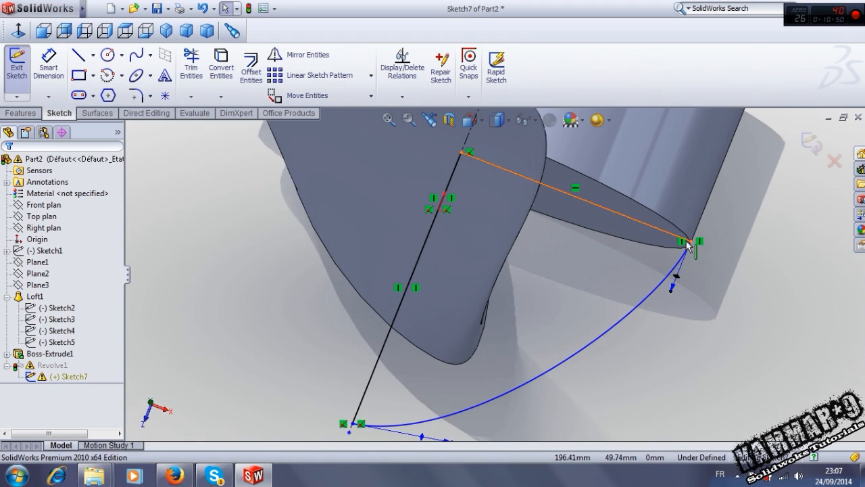
click(686, 240)
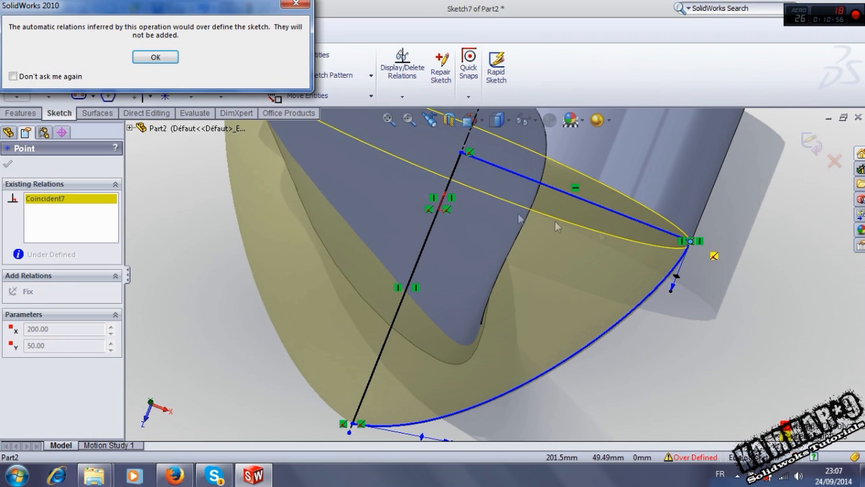
click(155, 56)
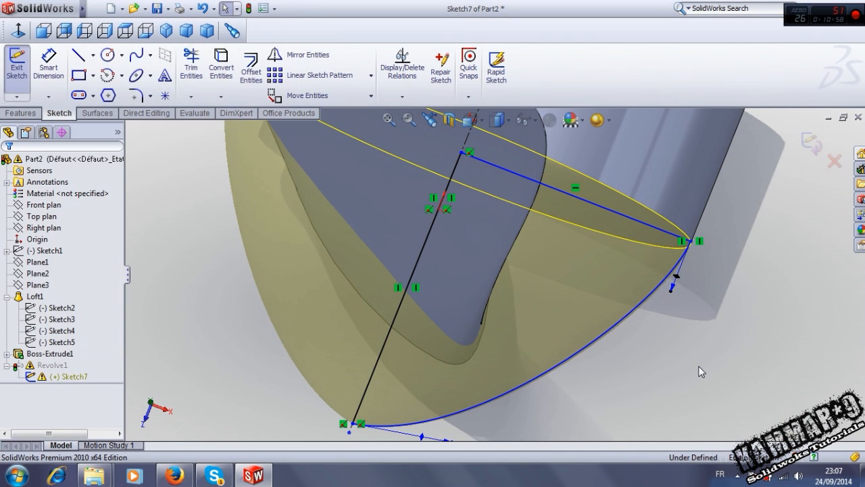
click(17, 64)
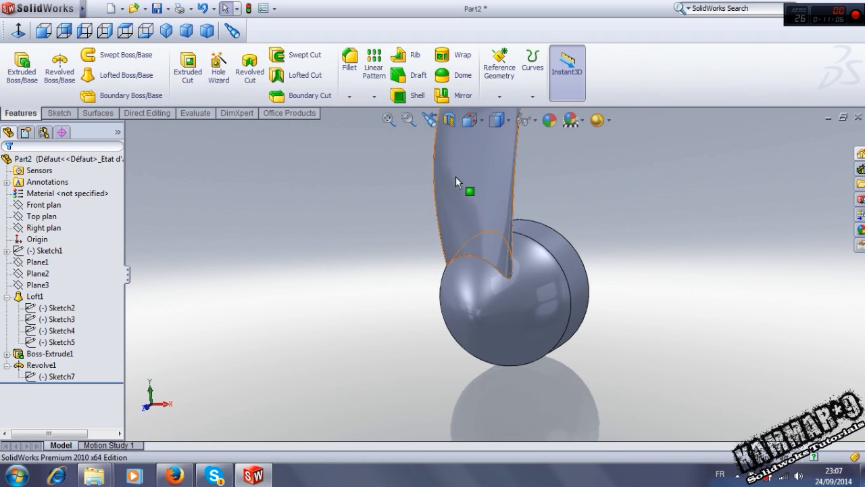
Step: Circular-pattern Loft1 around the hub axis as 3 instances over 360°
click(35, 296)
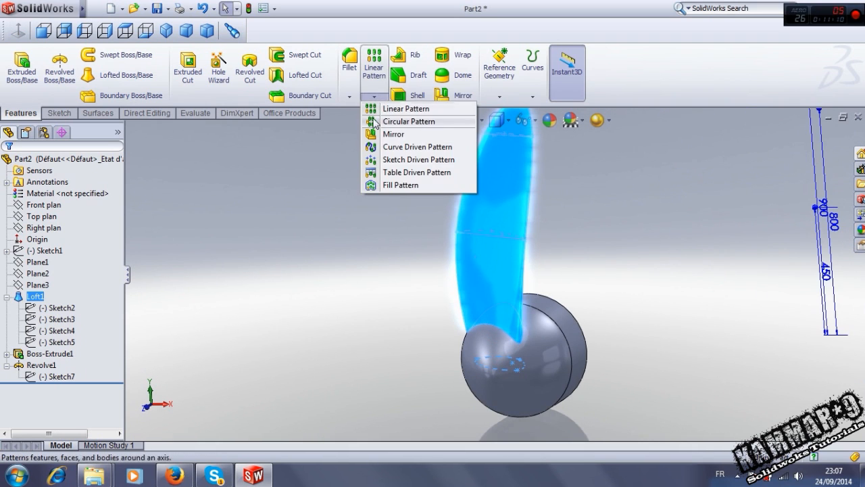
click(409, 121)
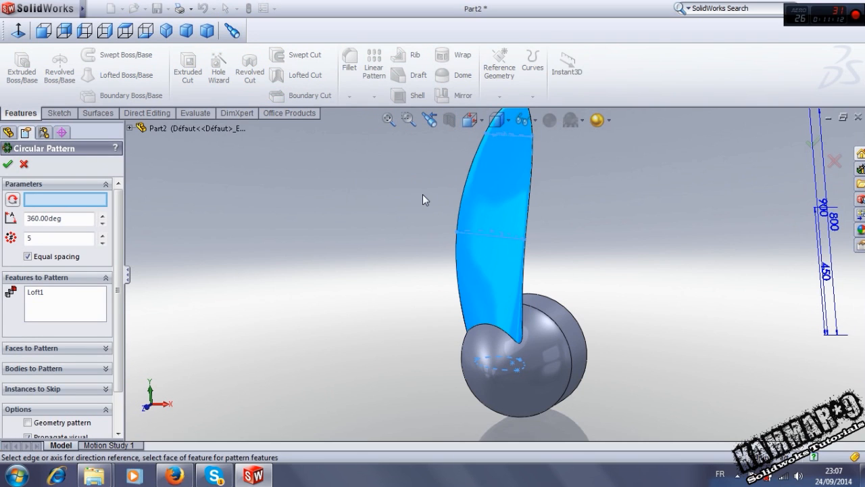
mouse_move(529, 238)
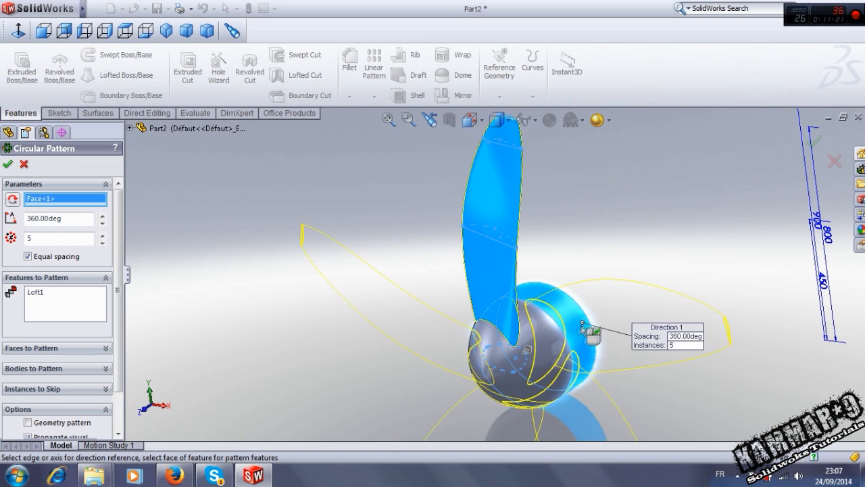
click(101, 241)
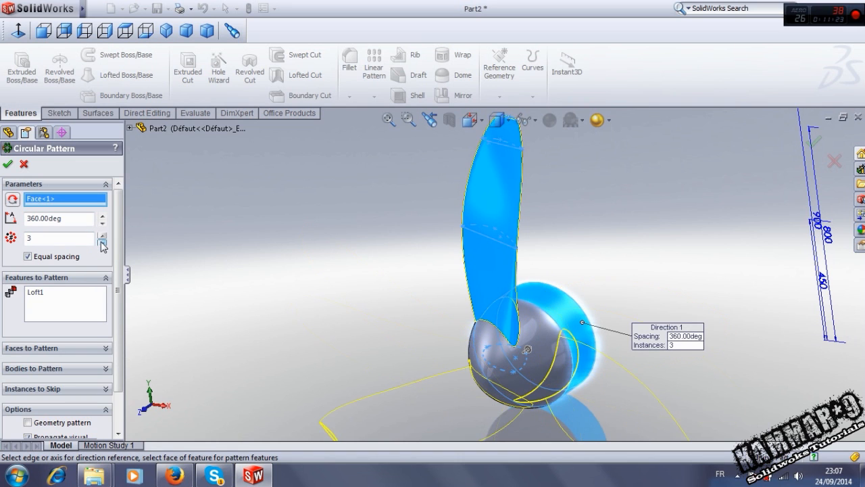
click(102, 242)
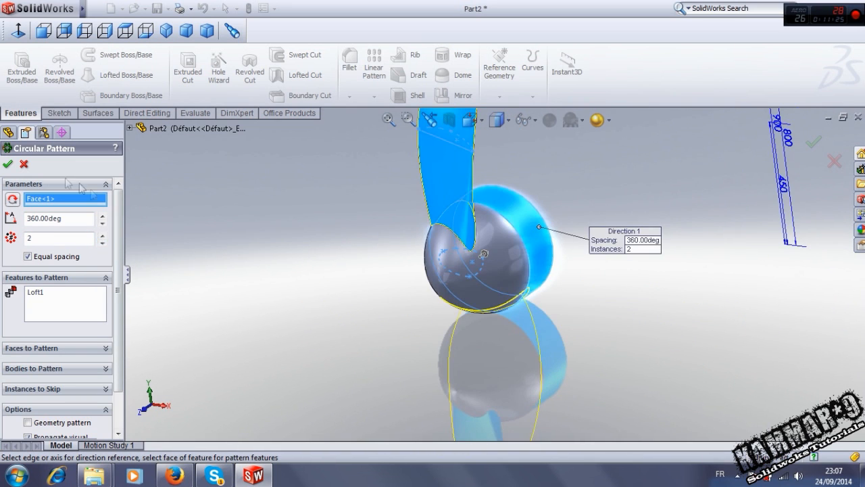
click(8, 164)
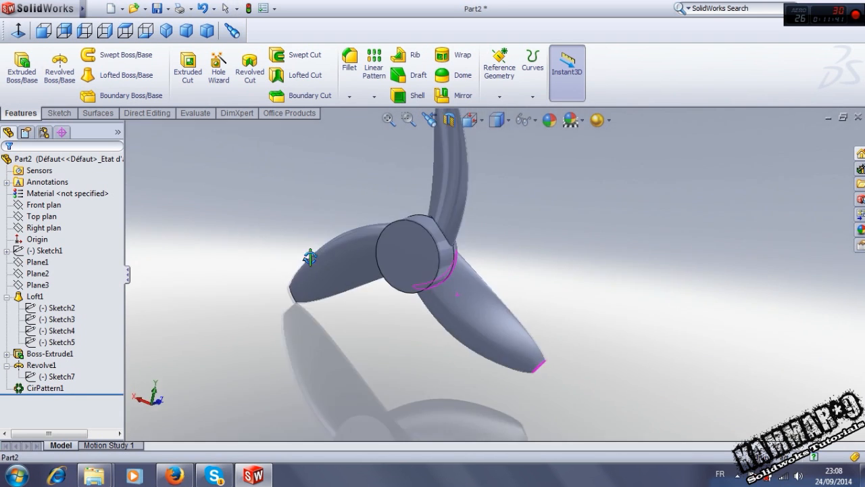
drag(309, 258, 517, 254)
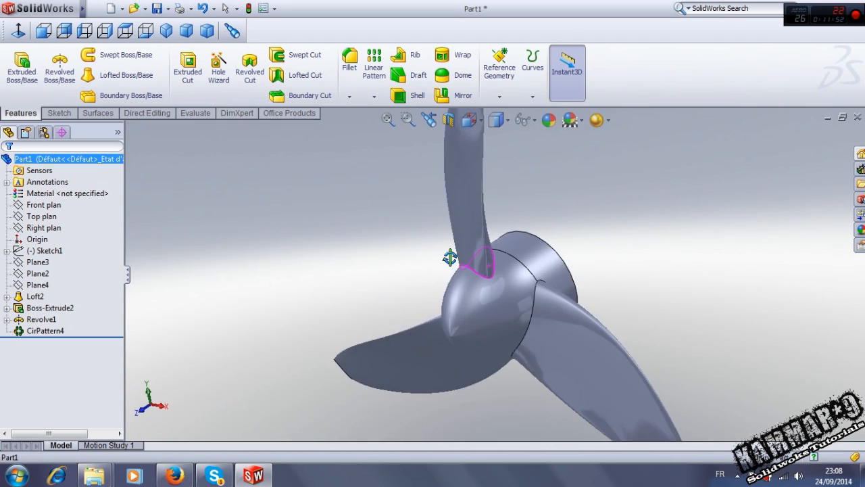
Step: Fillet the three blade-root edges with a 20 mm radius
drag(473, 270, 460, 264)
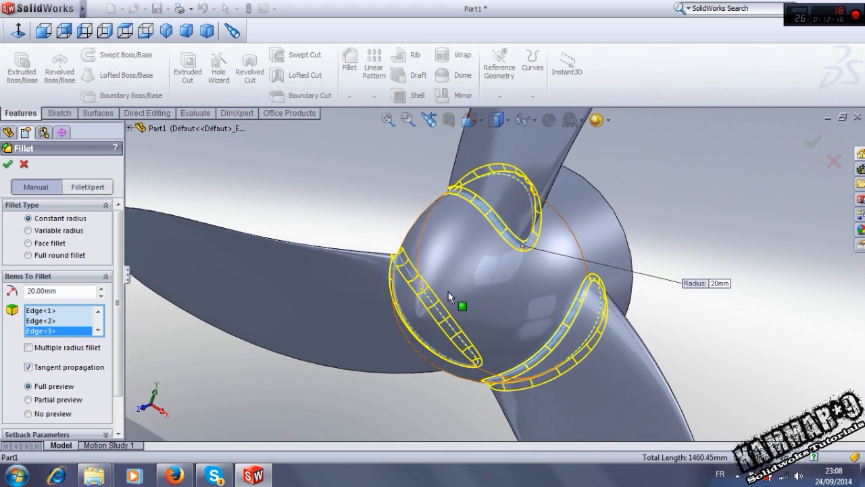
click(8, 164)
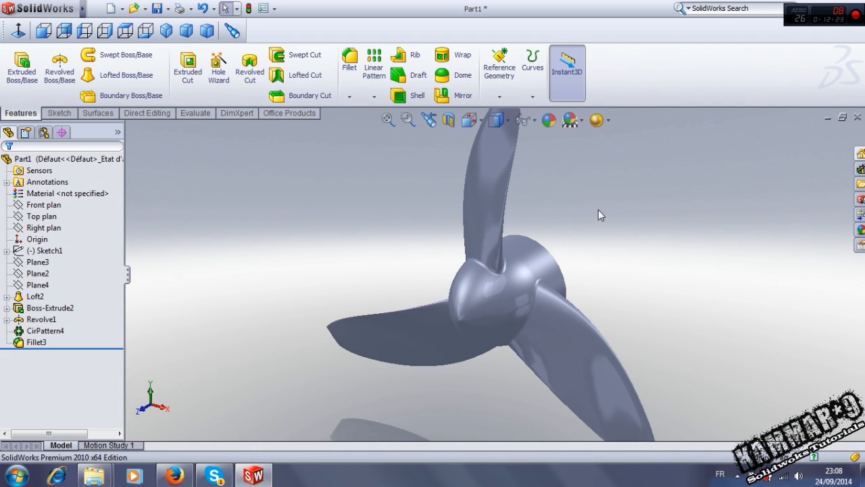
mouse_move(581, 216)
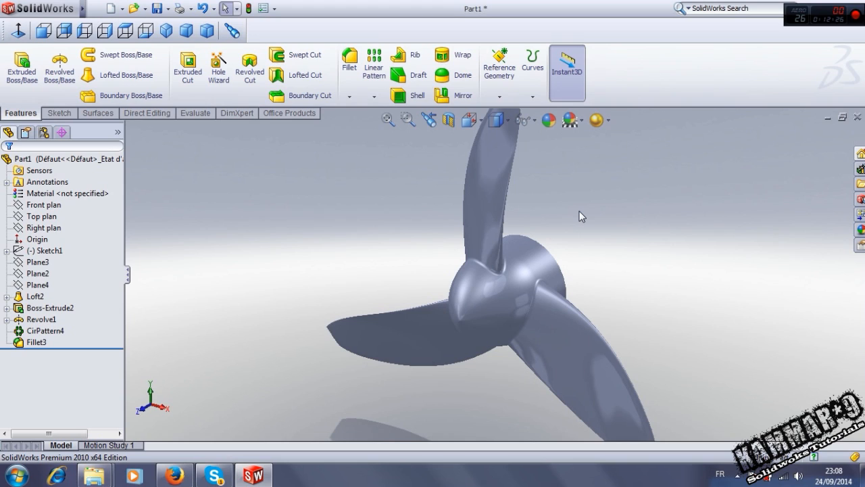
mouse_move(570, 175)
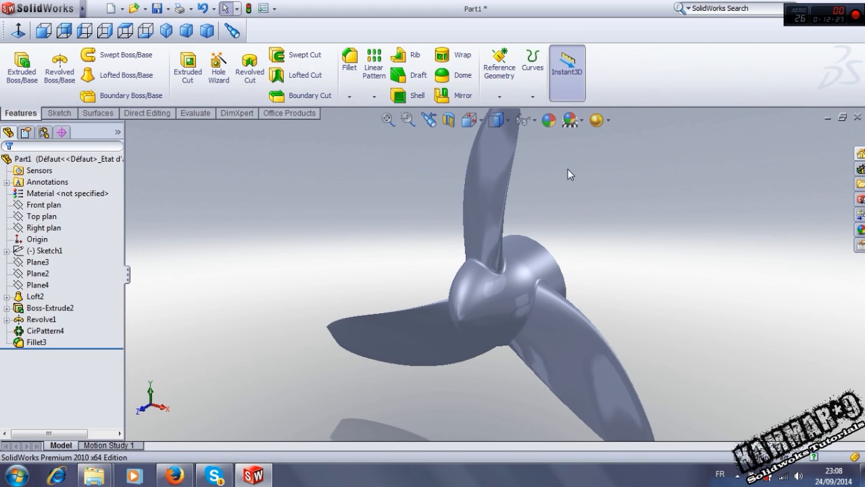
click(484, 168)
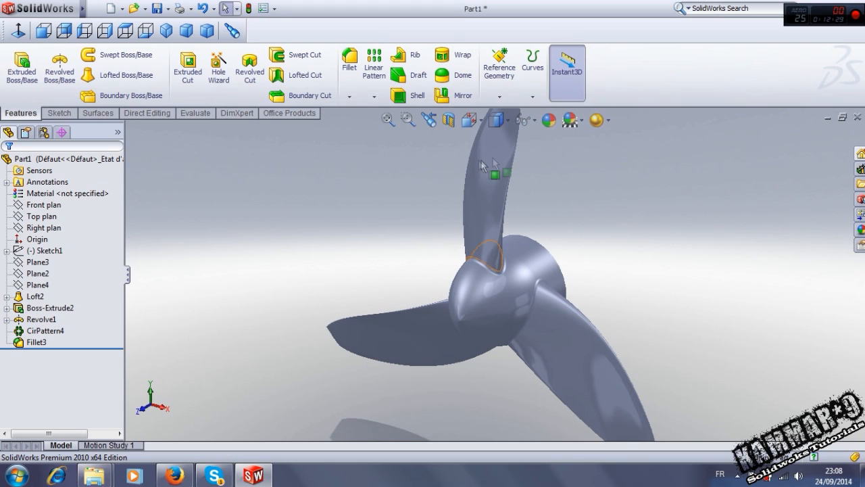